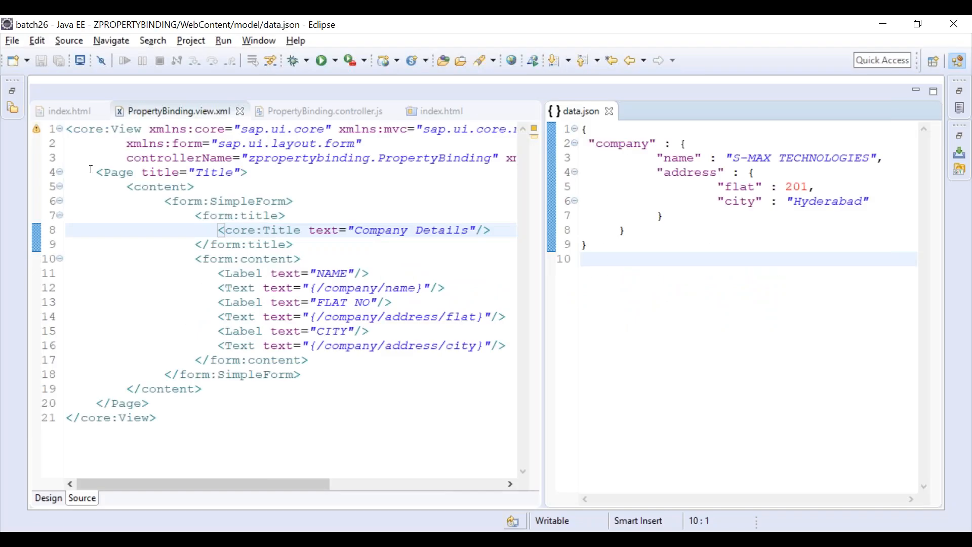
Highlight the Page block in PropertyBinding.view.xml, then show PropertyBinding.controller.js and data.json contents.
{"action": "left_click_drag", "start_coordinate": [96, 172], "coordinate": [149, 403]}
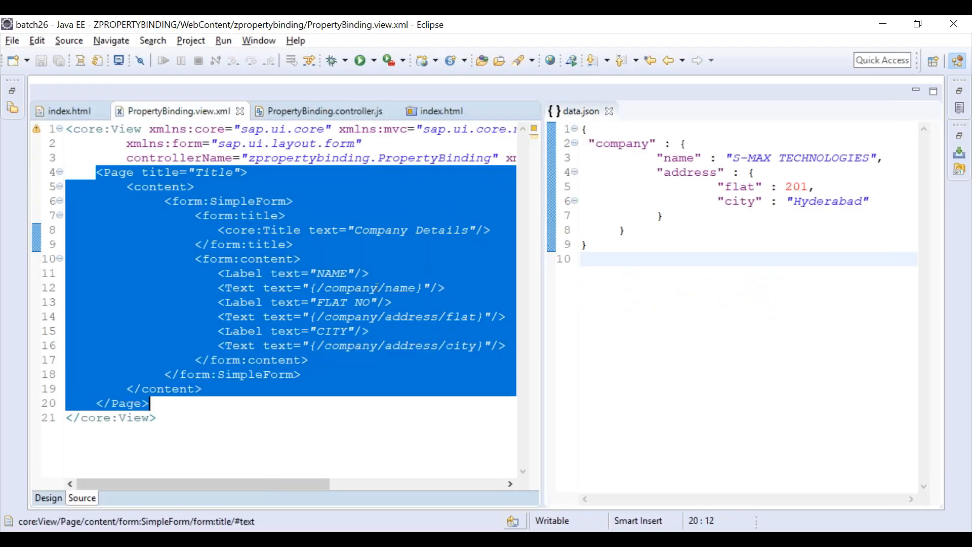
{"action": "left_click", "coordinate": [322, 112]}
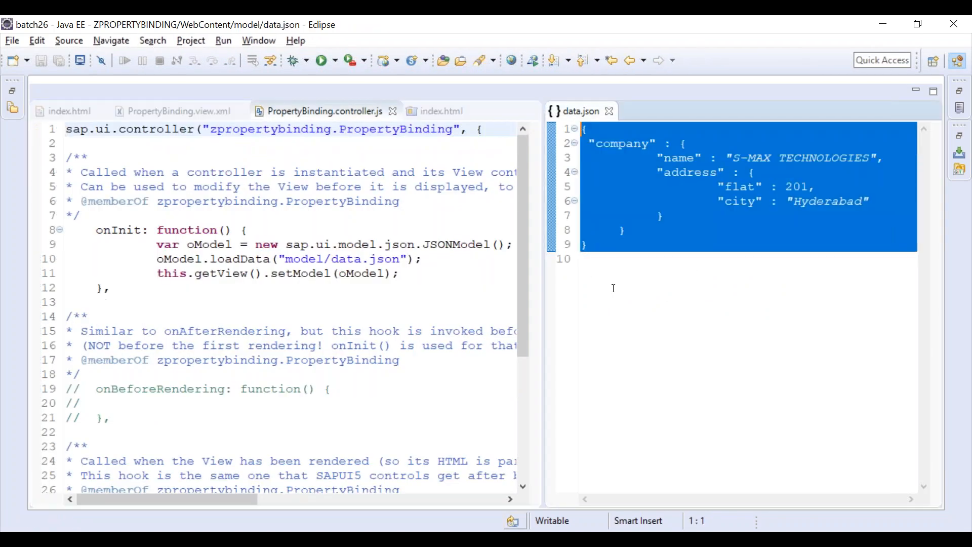
{"action": "left_click", "coordinate": [613, 258]}
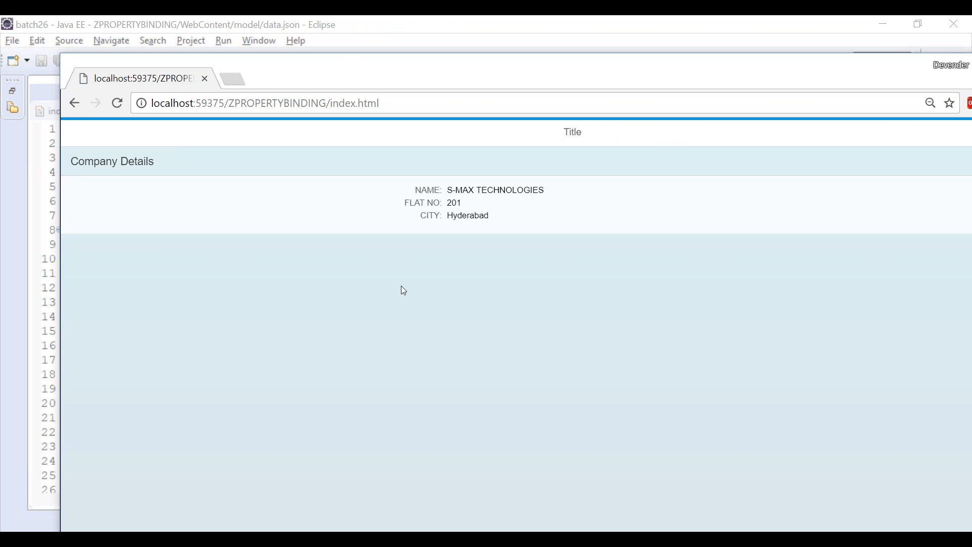
{"action": "left_click_drag", "start_coordinate": [408, 189], "coordinate": [490, 215]}
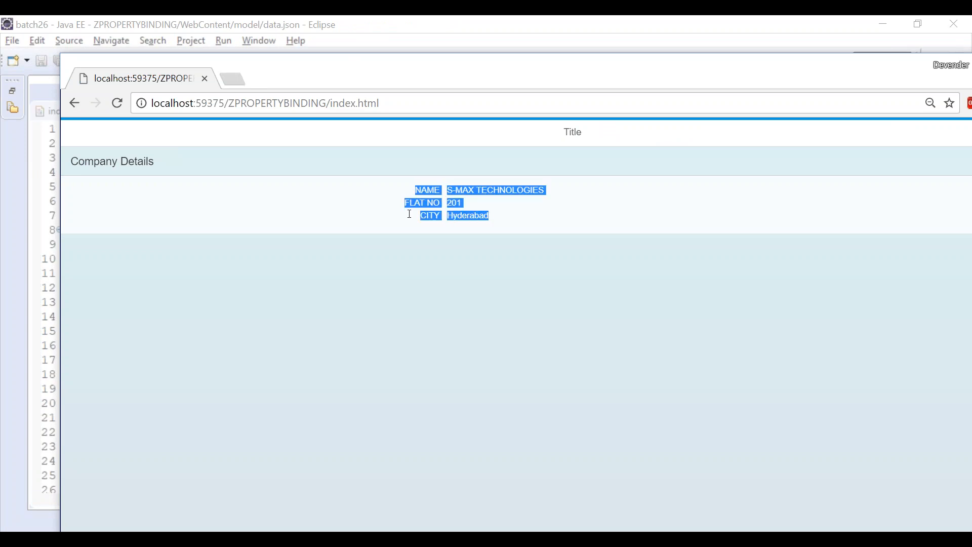
{"action": "mouse_move", "coordinate": [397, 258]}
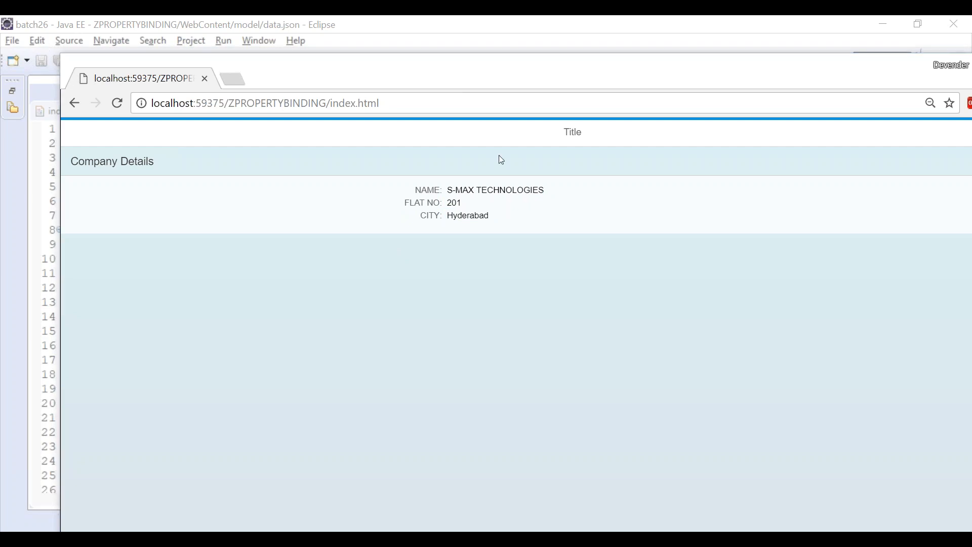
{"action": "mouse_move", "coordinate": [440, 93]}
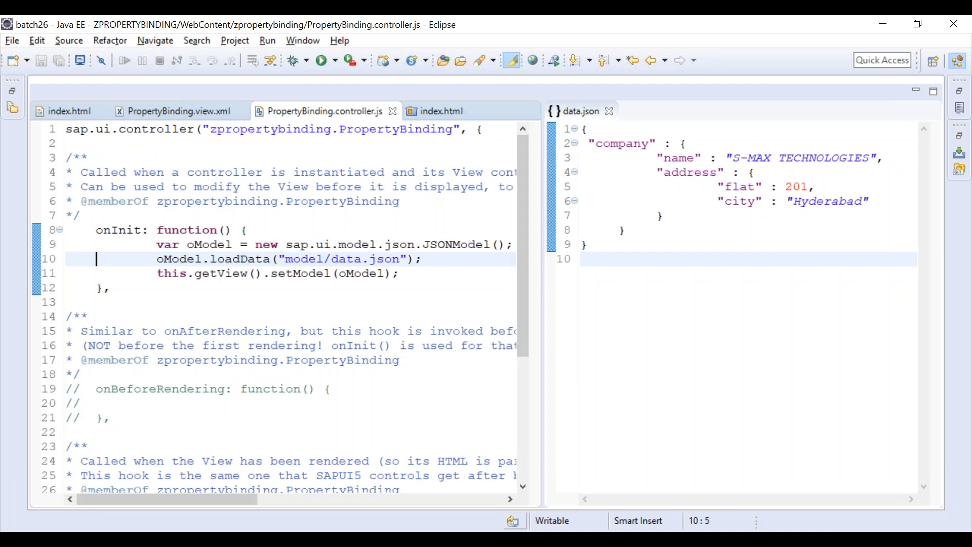
In PropertyBinding.view.xml change the binding {/company/name} to the misspelled {/company/names}.
{"action": "left_click", "coordinate": [176, 110]}
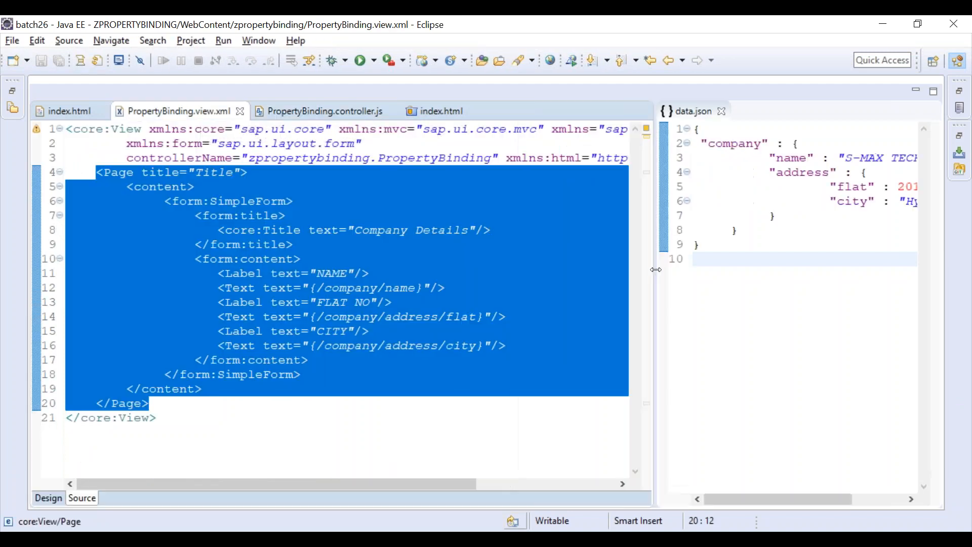
{"action": "left_click", "coordinate": [413, 287]}
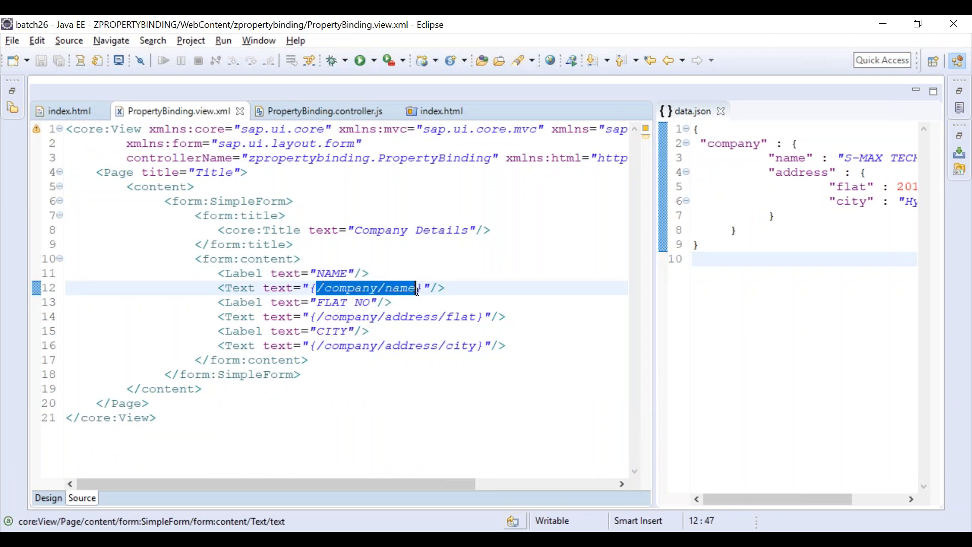
{"action": "left_click", "coordinate": [791, 158]}
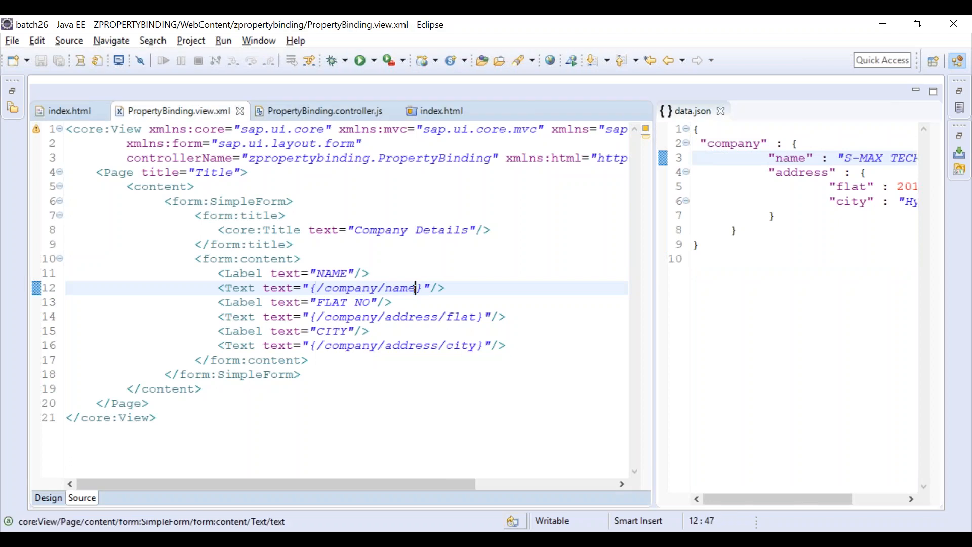
{"action": "type", "text": "s"}
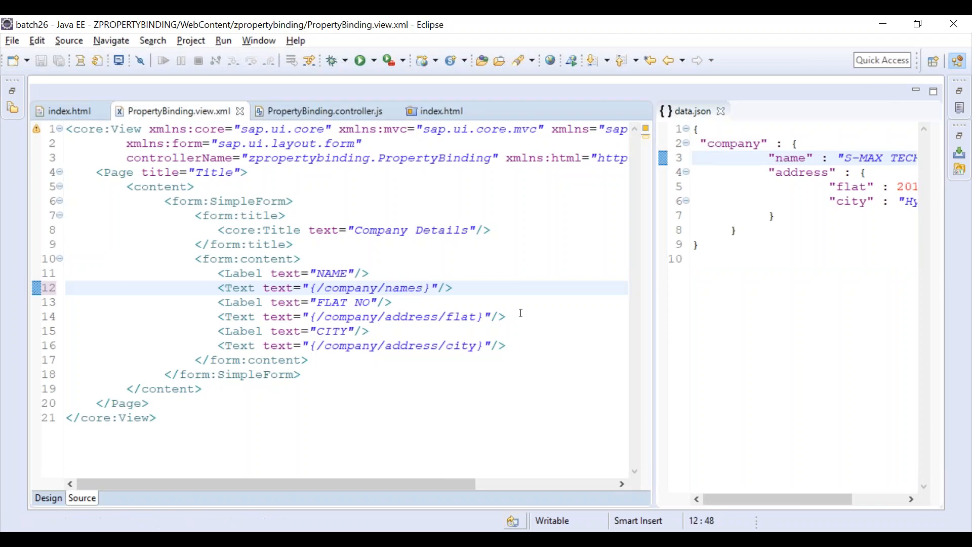
{"action": "left_click", "coordinate": [421, 286]}
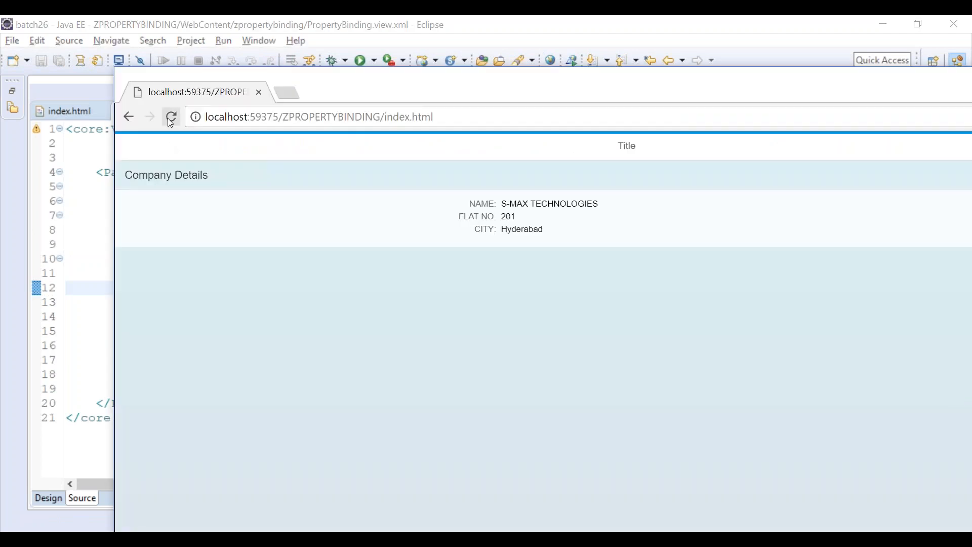
Reload the app showing NAME blank, then check and clear the DevTools Console with no error reported.
{"action": "left_click", "coordinate": [171, 116]}
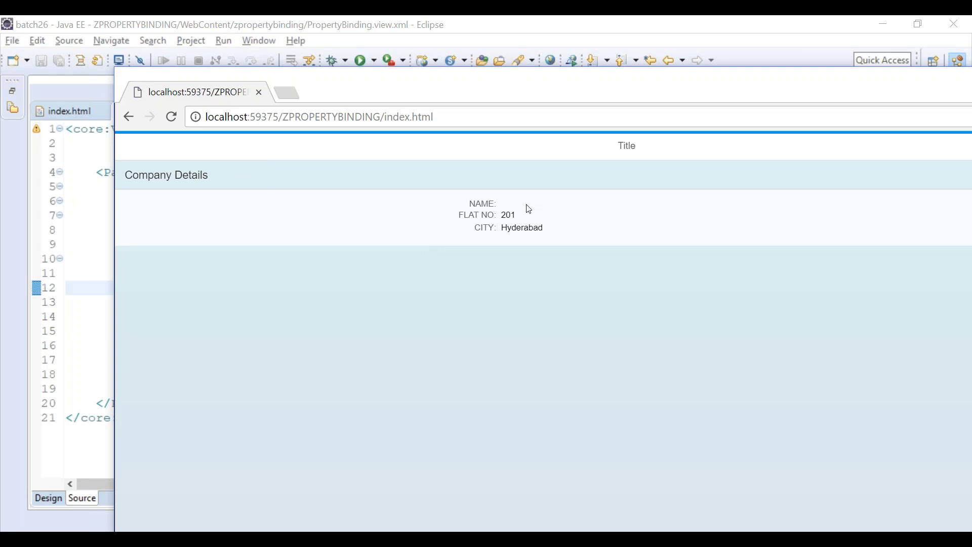
{"action": "mouse_move", "coordinate": [478, 84]}
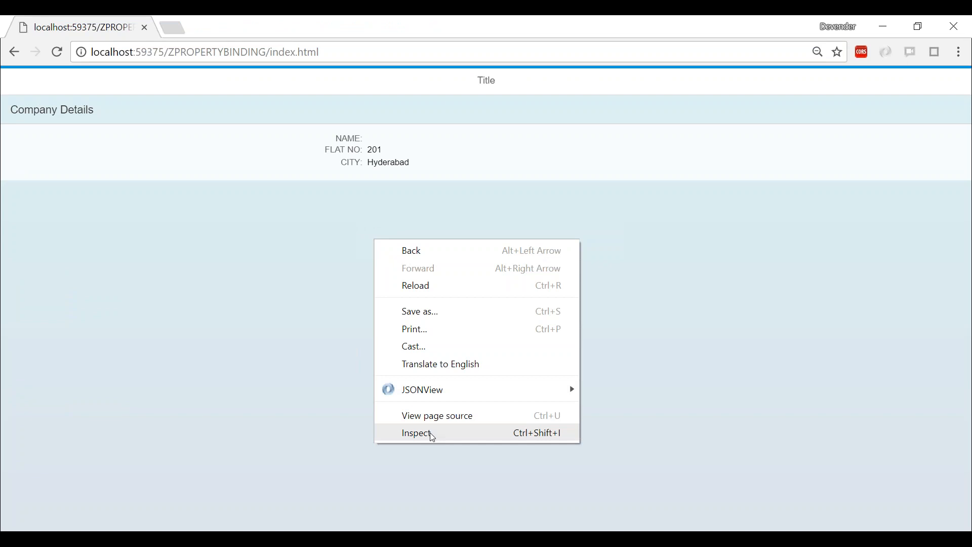
{"action": "left_click", "coordinate": [416, 432]}
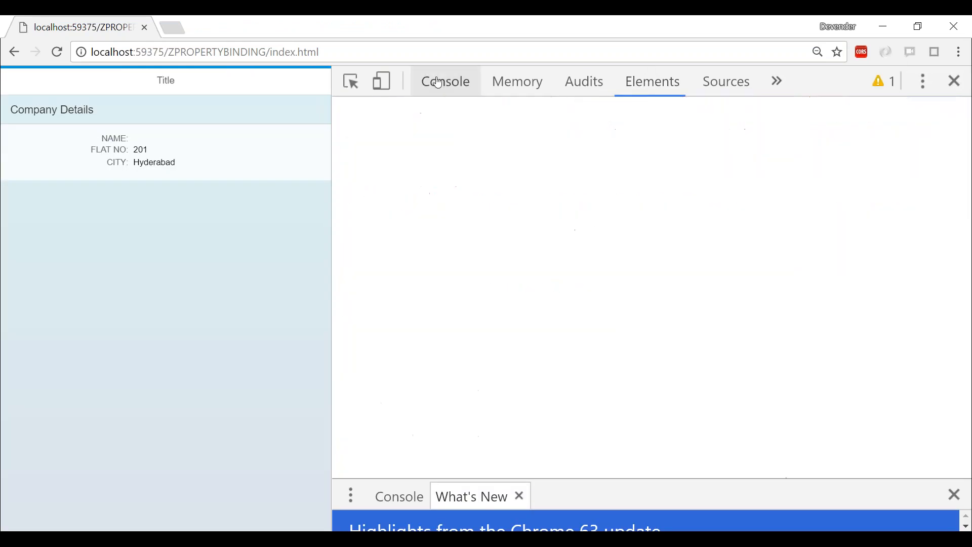
{"action": "left_click", "coordinate": [444, 81]}
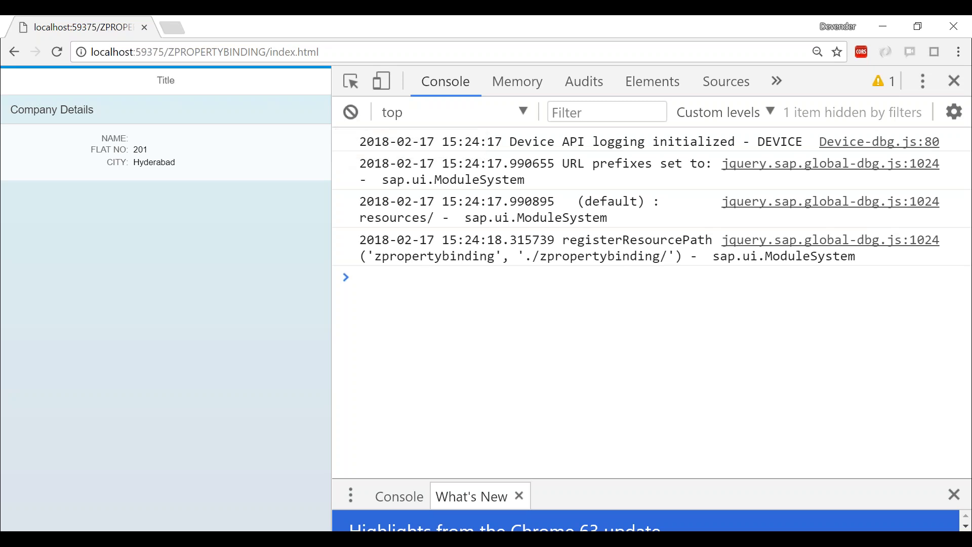
{"action": "left_click", "coordinate": [351, 113]}
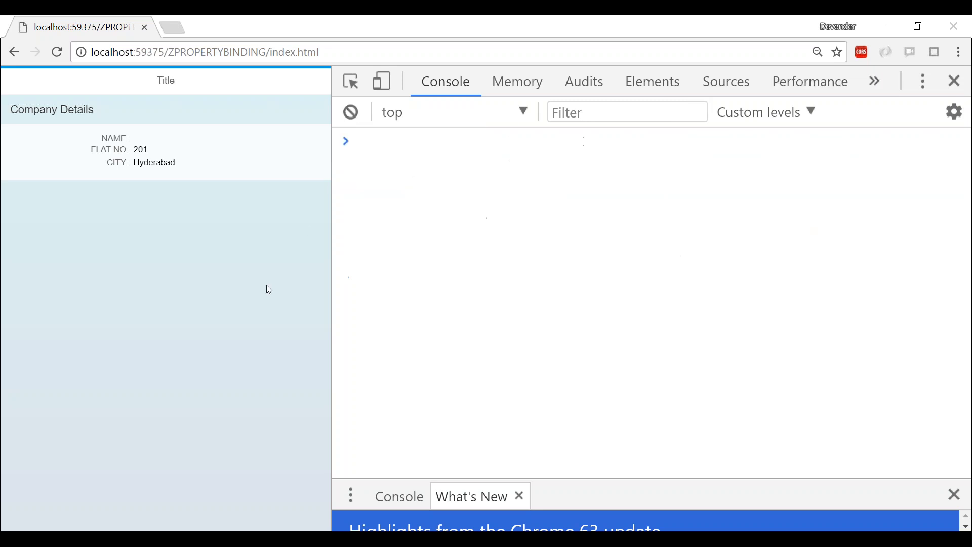
{"action": "mouse_move", "coordinate": [953, 81]}
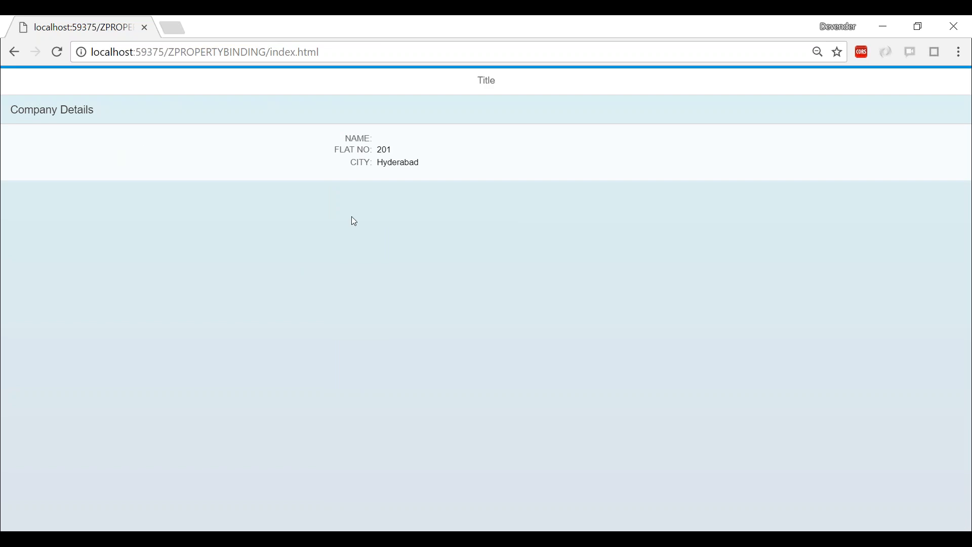
{"action": "mouse_move", "coordinate": [349, 226]}
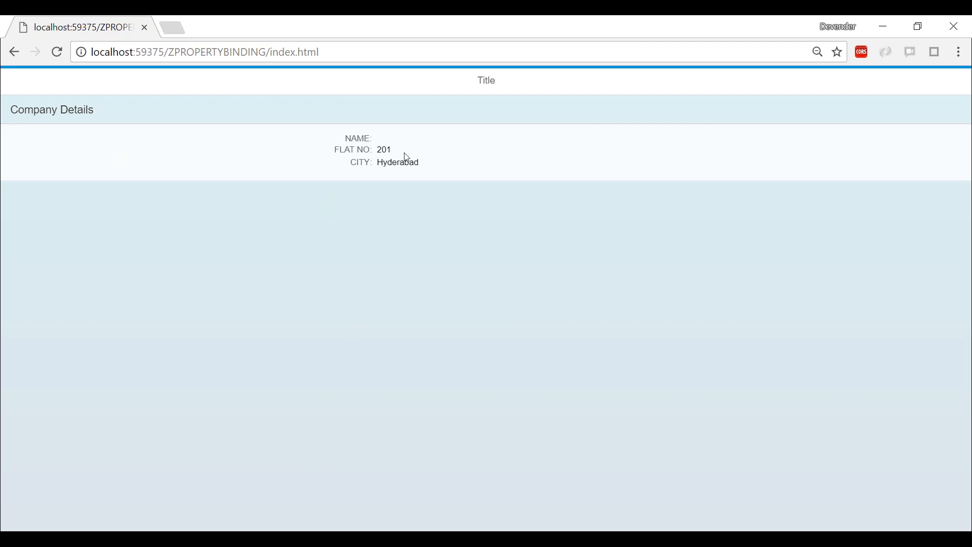
{"action": "mouse_move", "coordinate": [366, 192]}
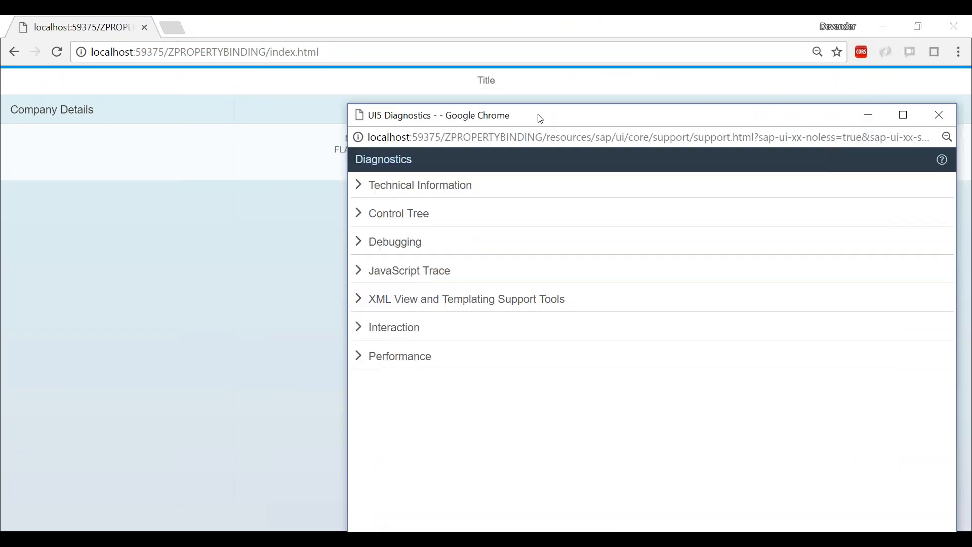
In UI5 Diagnostics' Control Tree select Text __text0 and show its Binding Infos with /company/names invalid.
{"action": "left_click_drag", "start_coordinate": [539, 117], "coordinate": [502, 62]}
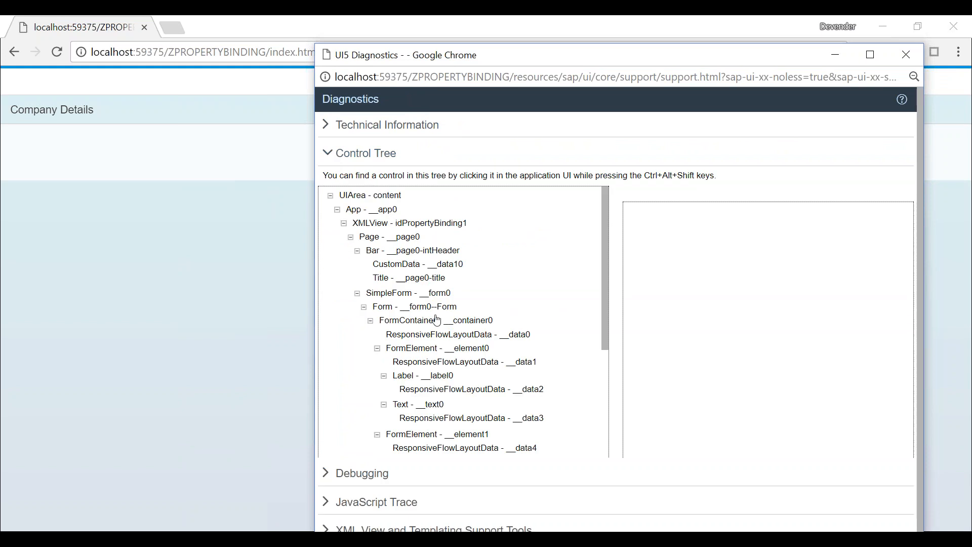
{"action": "left_click", "coordinate": [407, 293]}
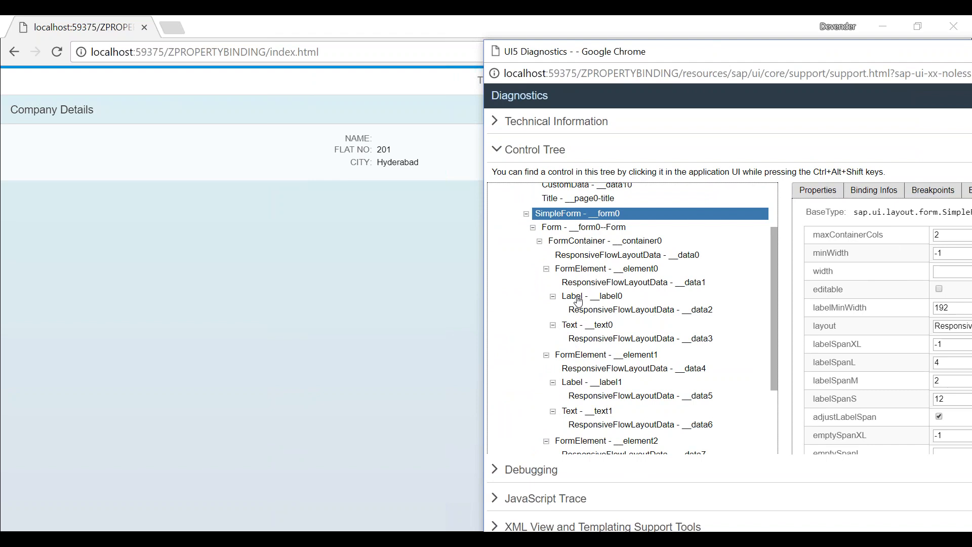
{"action": "left_click", "coordinate": [586, 324]}
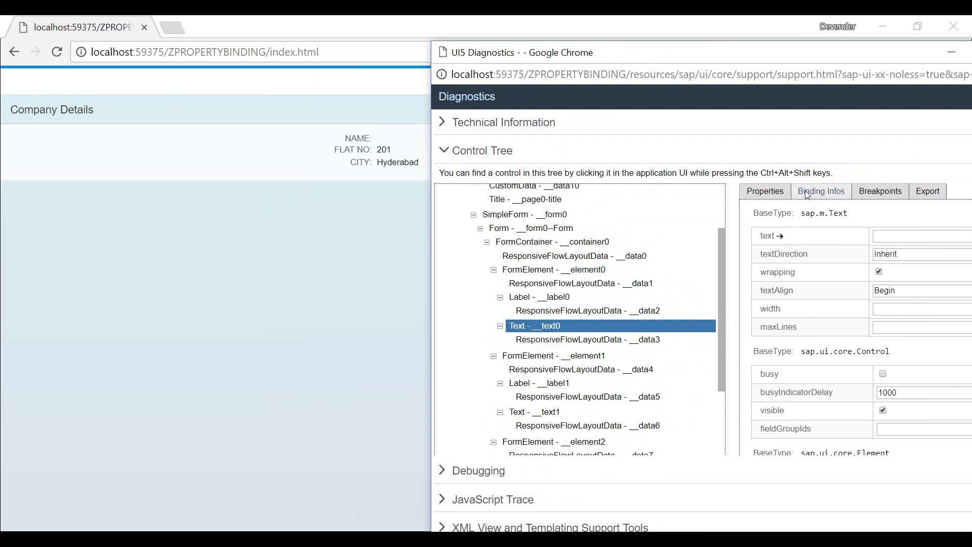
{"action": "mouse_move", "coordinate": [561, 327]}
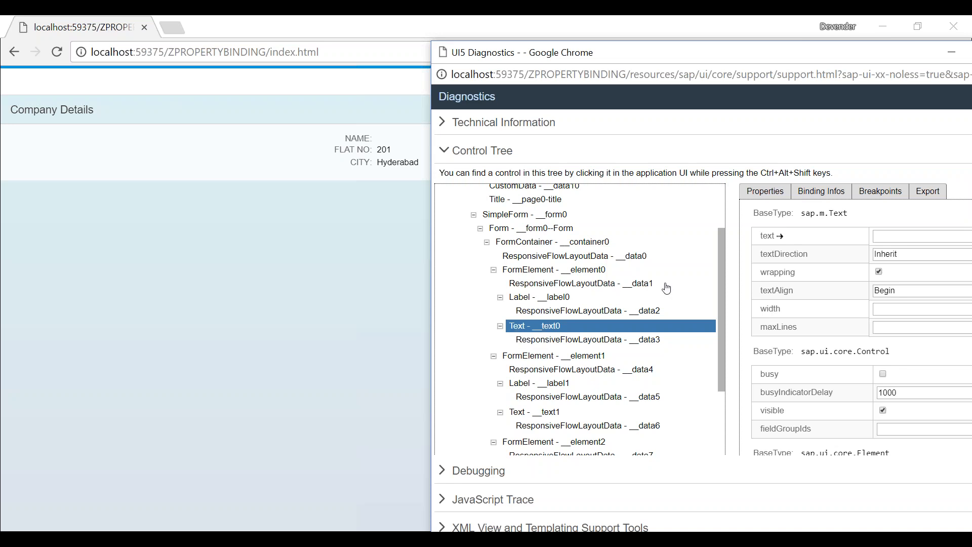
{"action": "mouse_move", "coordinate": [820, 192]}
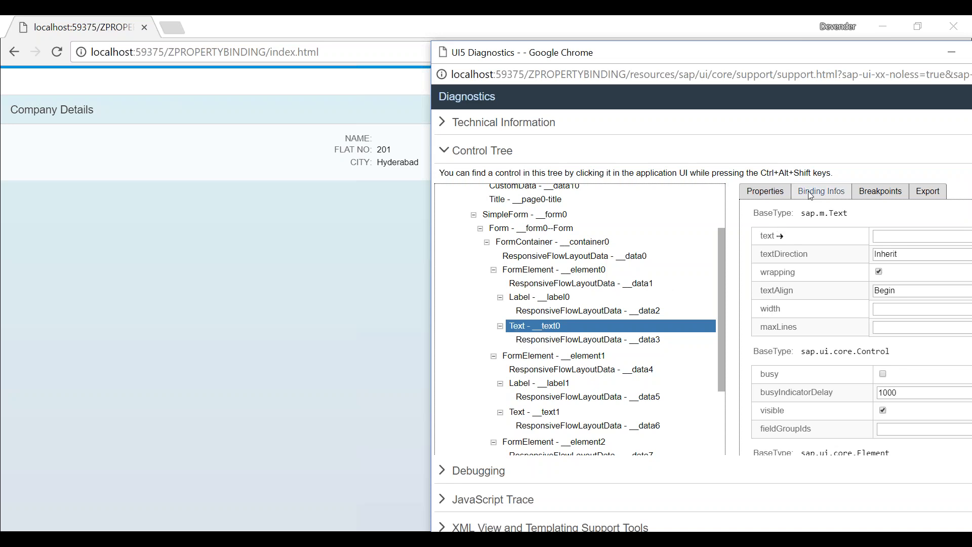
{"action": "left_click", "coordinate": [820, 191]}
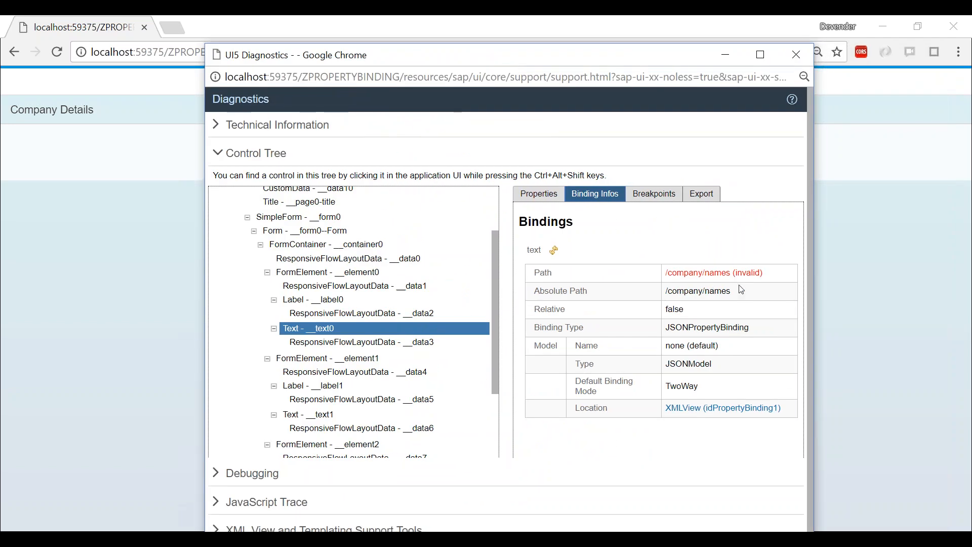
{"action": "double_click", "coordinate": [713, 272]}
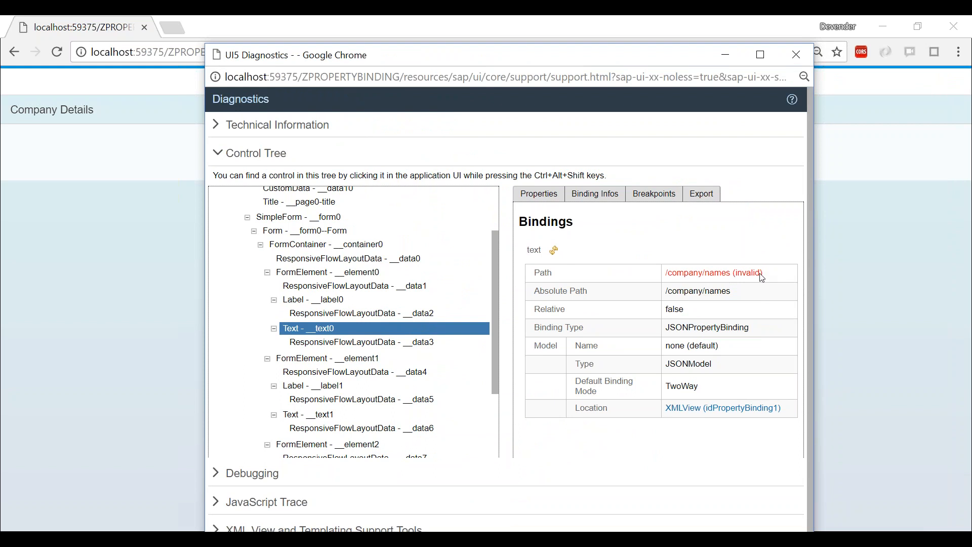
{"action": "double_click", "coordinate": [747, 272]}
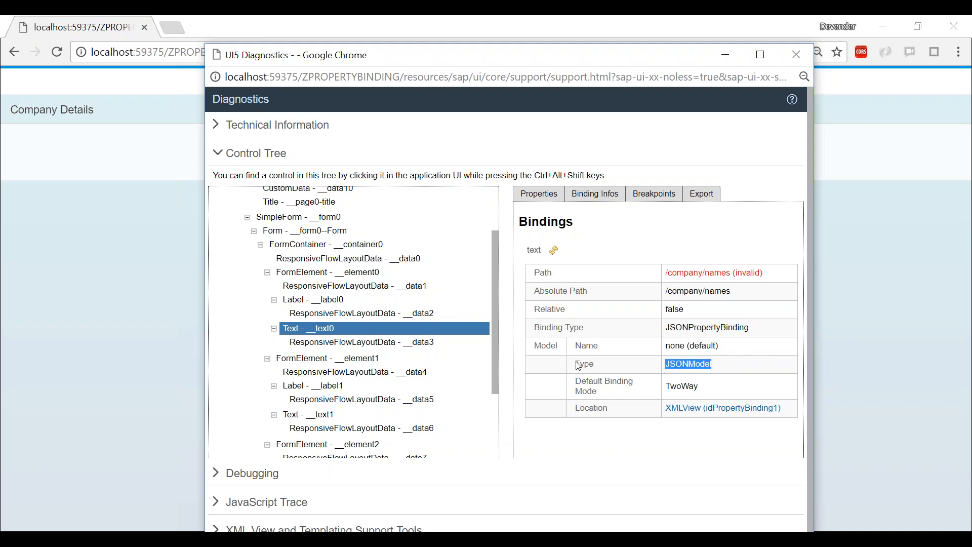
{"action": "mouse_move", "coordinate": [490, 329]}
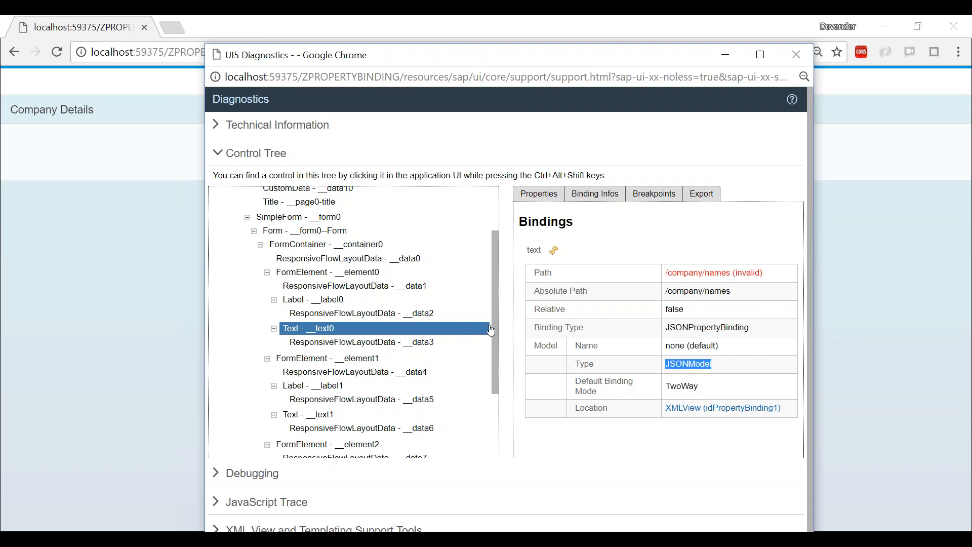
{"action": "double_click", "coordinate": [698, 272]}
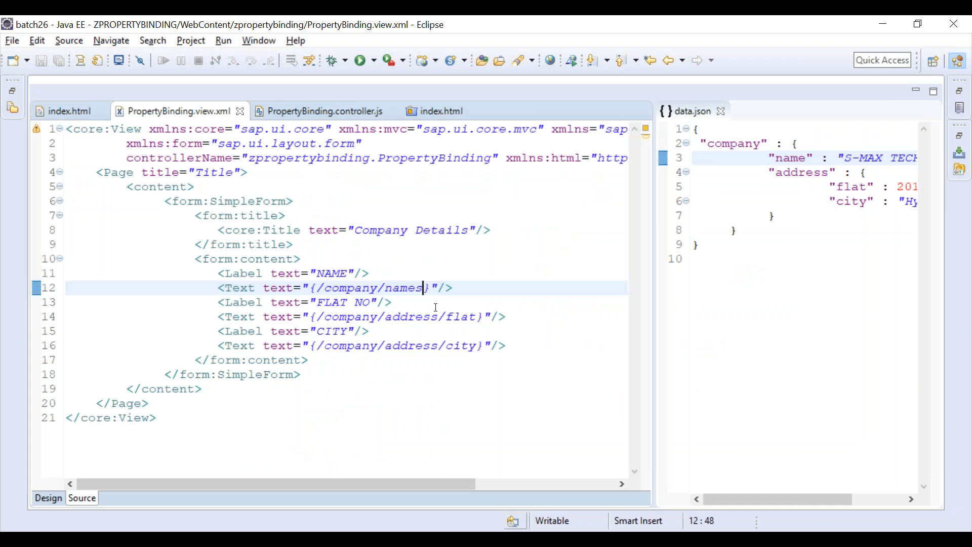
Remove the extra 's' so the binding reads {/company/name} again.
{"action": "key", "text": "Backspace"}
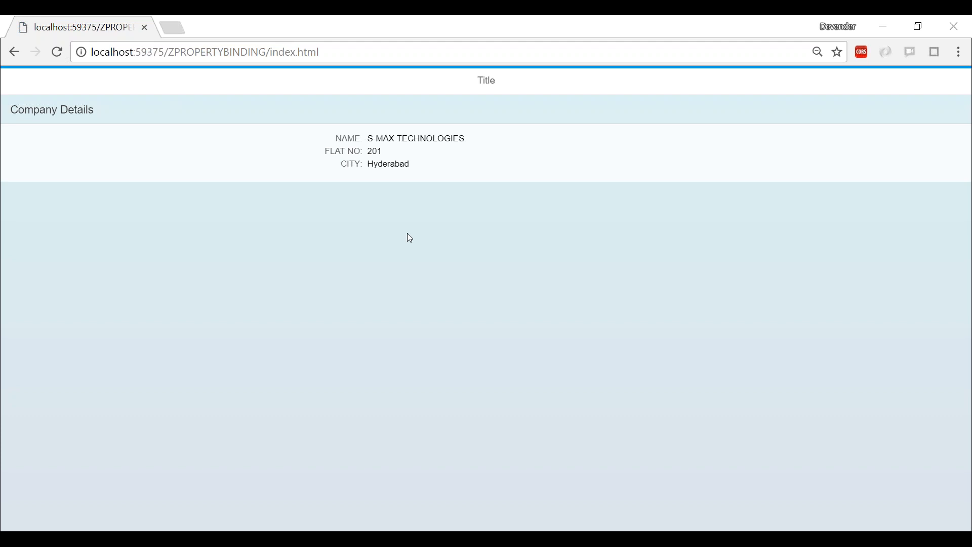
{"action": "mouse_move", "coordinate": [279, 239]}
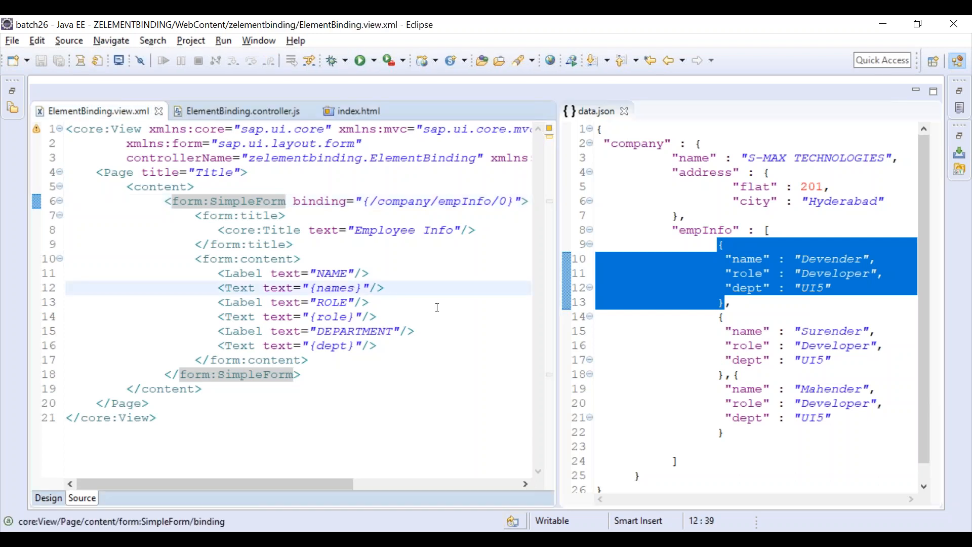
Set the NAME Text in ElementBinding.view.xml to {names} and save the view.
{"action": "key", "text": "Backspace"}
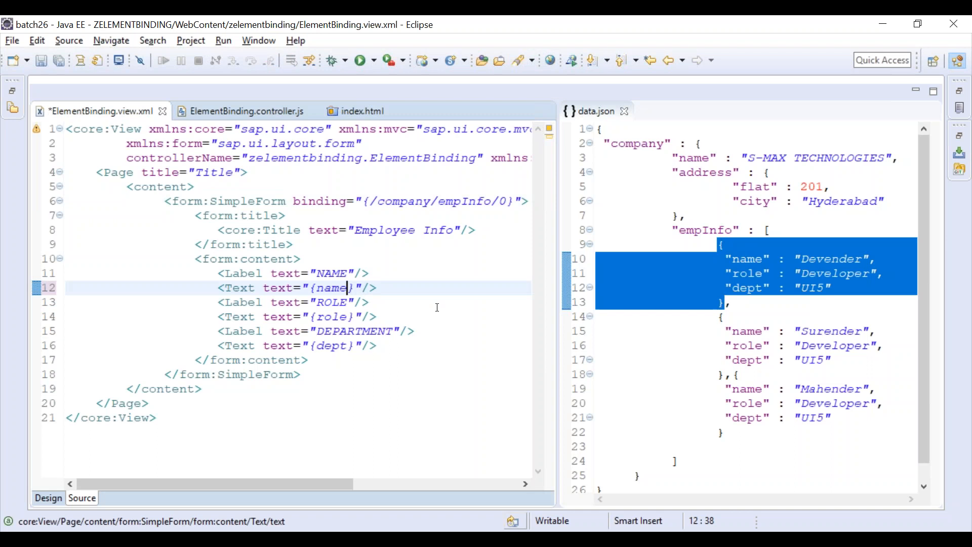
{"action": "type", "text": "s"}
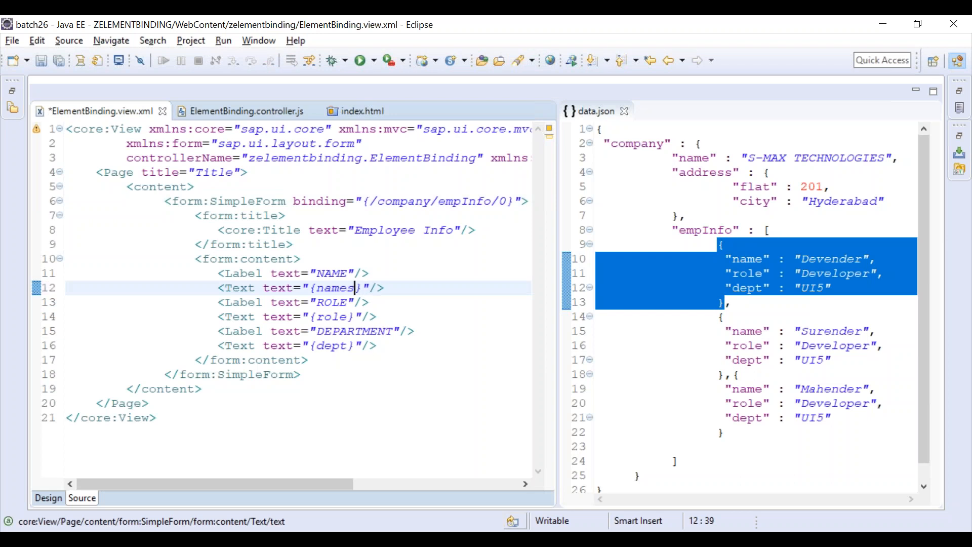
{"action": "key", "text": "ctrl+s"}
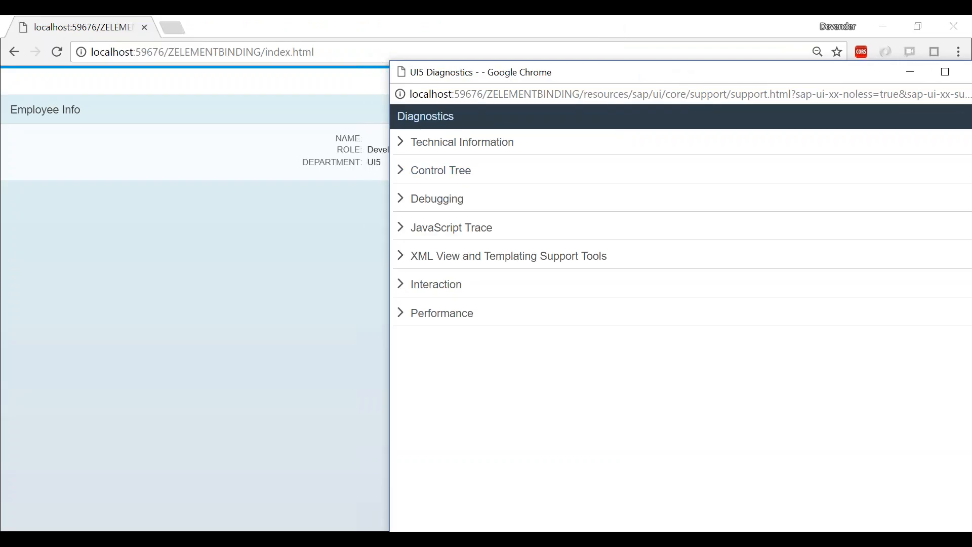
Show Text __text0's Binding Infos: context /company/empInfo/0 and invalid relative path names.
{"action": "left_click", "coordinate": [443, 170]}
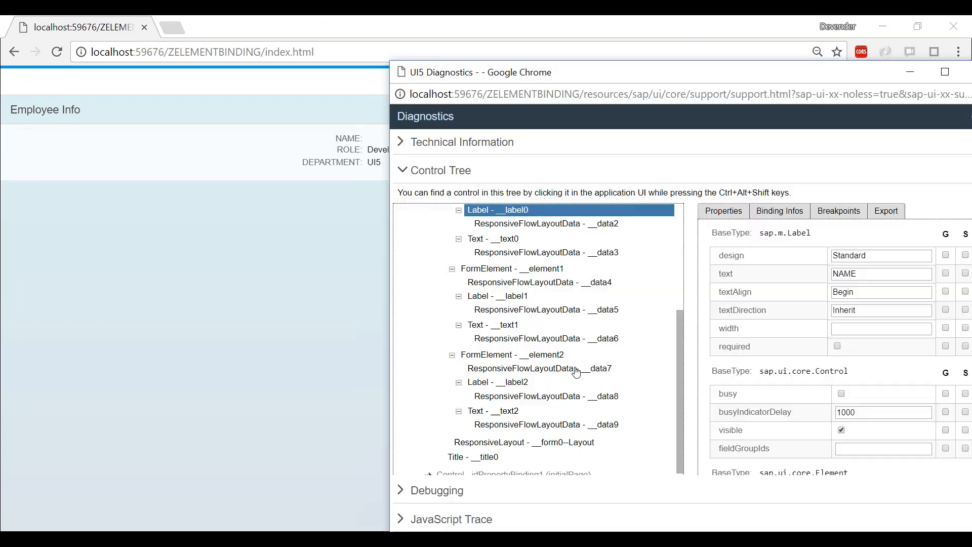
{"action": "left_click", "coordinate": [494, 239]}
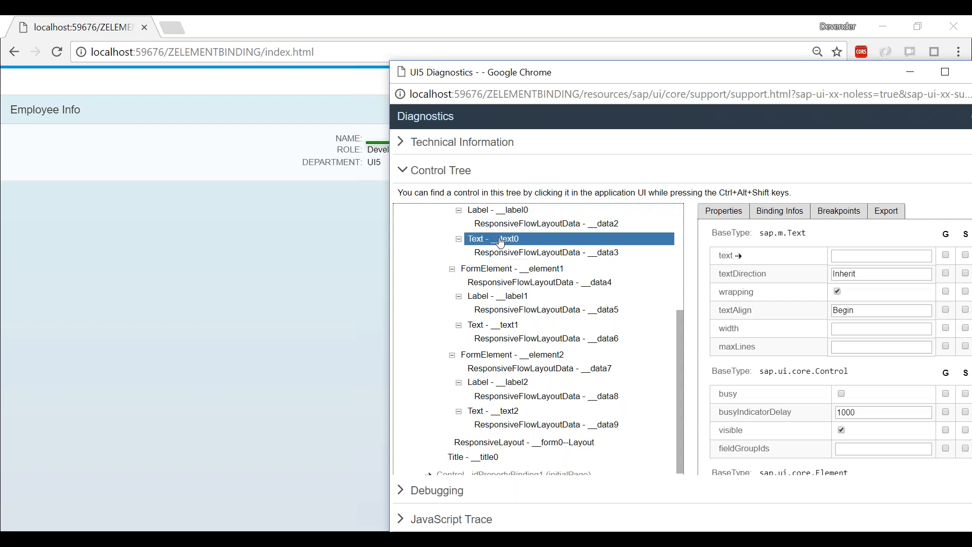
{"action": "left_click", "coordinate": [780, 211]}
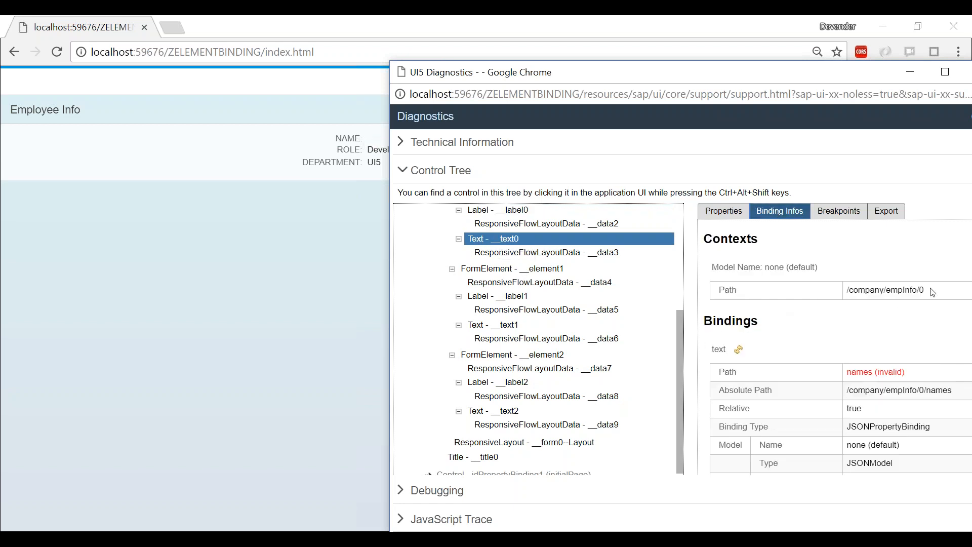
{"action": "double_click", "coordinate": [885, 290]}
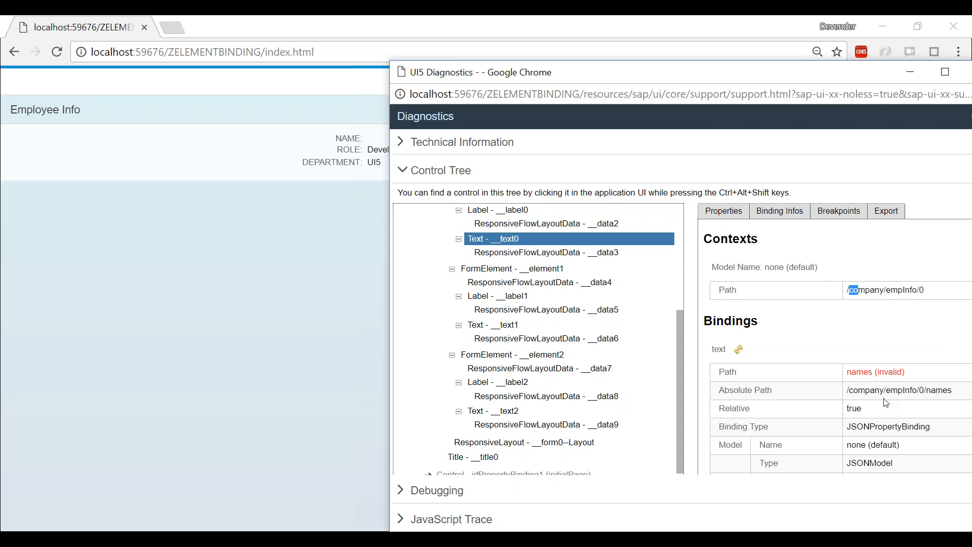
{"action": "double_click", "coordinate": [874, 372]}
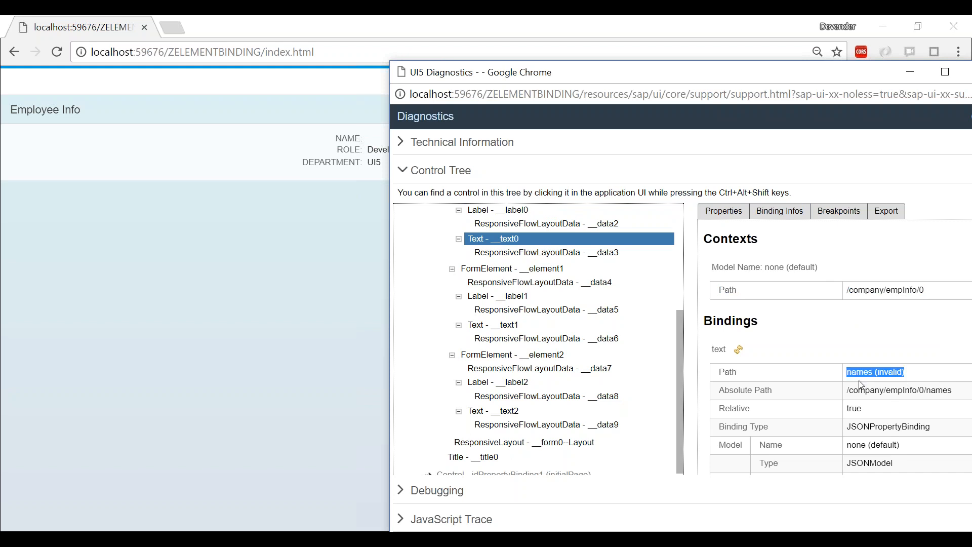
{"action": "mouse_move", "coordinate": [765, 375]}
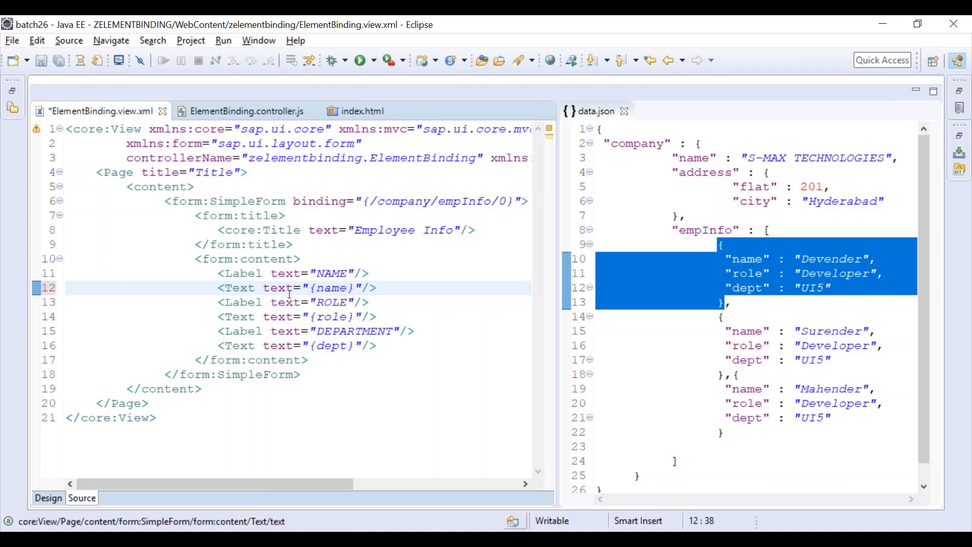
Save the {name} fix, widen the editor and highlight the role property path before making it {/name}.
{"action": "key", "text": "ctrl+s"}
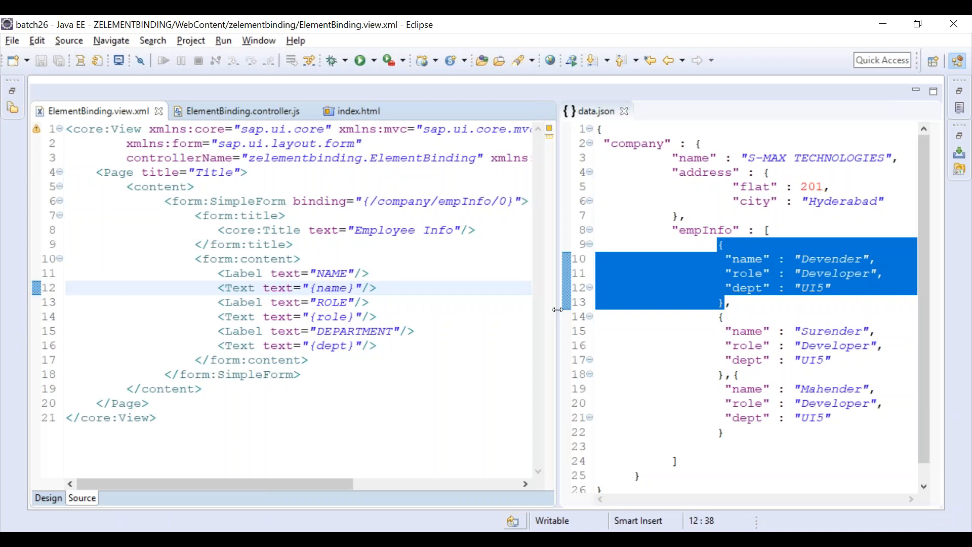
{"action": "left_click_drag", "start_coordinate": [558, 310], "coordinate": [632, 310]}
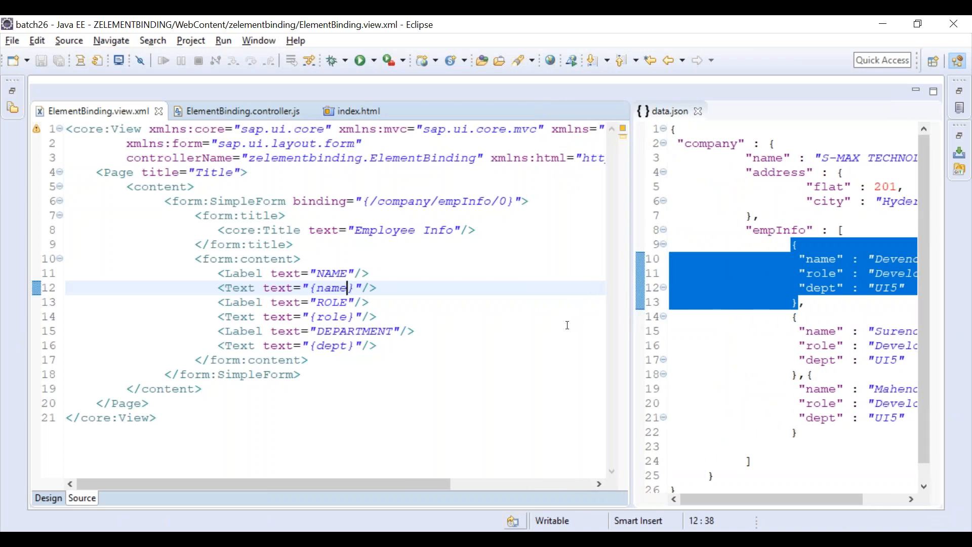
{"action": "mouse_move", "coordinate": [485, 287]}
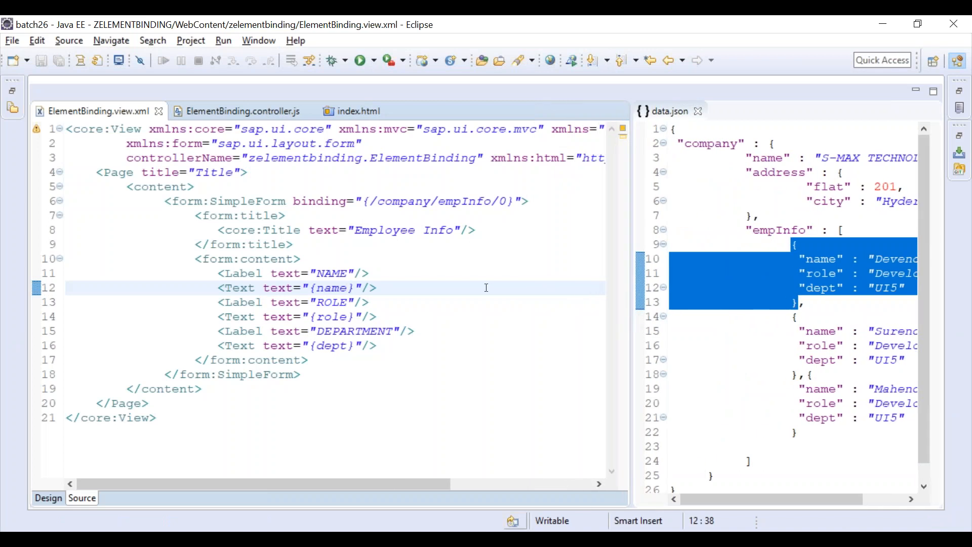
{"action": "mouse_move", "coordinate": [332, 243]}
{"action": "type", "text": "/"}
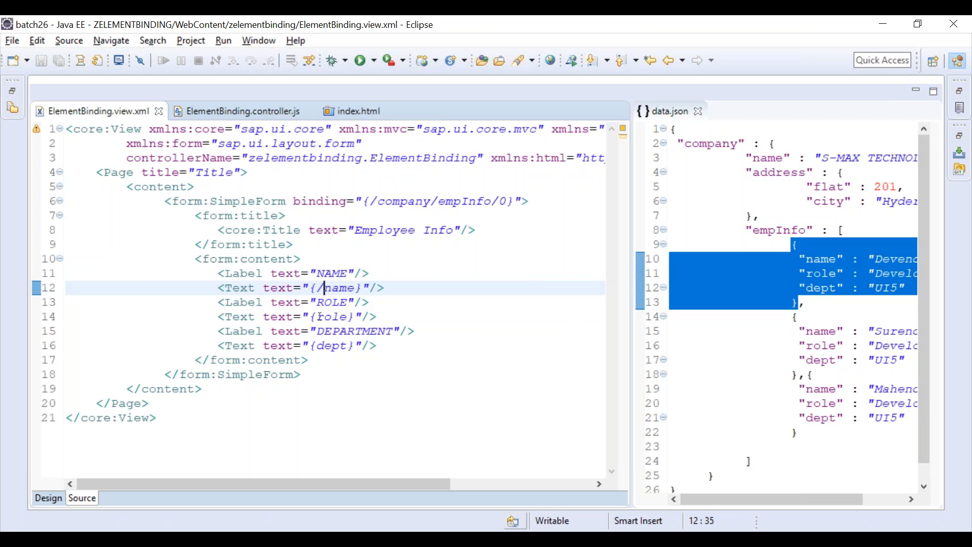
{"action": "double_click", "coordinate": [331, 315]}
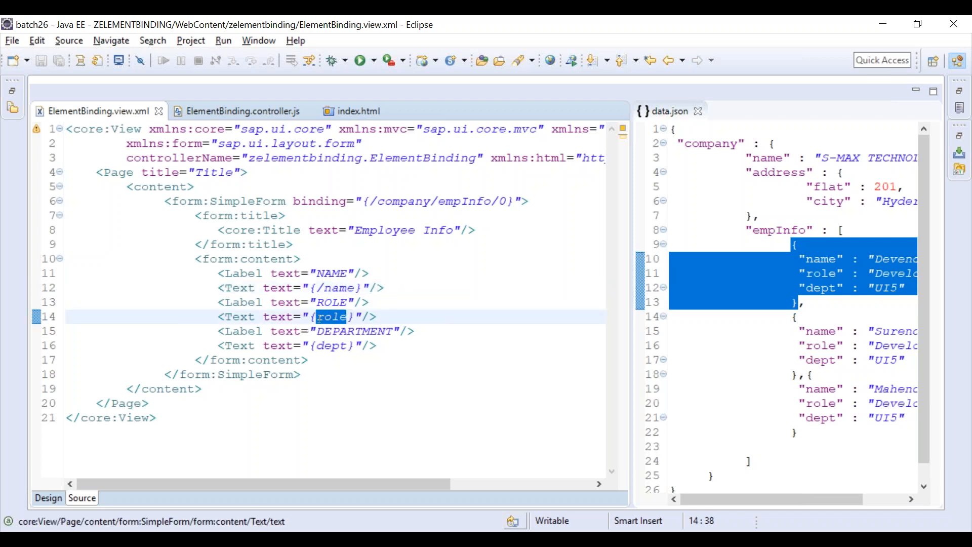
{"action": "mouse_move", "coordinate": [333, 316]}
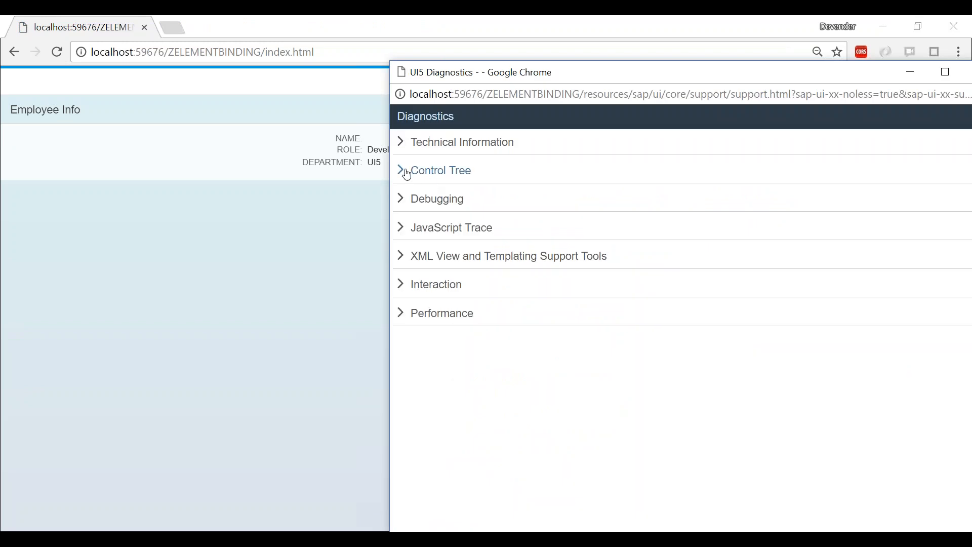
Inspect Text __text0 showing absolute path /name invalid, then delete the leading slash in Eclipse.
{"action": "left_click", "coordinate": [400, 170]}
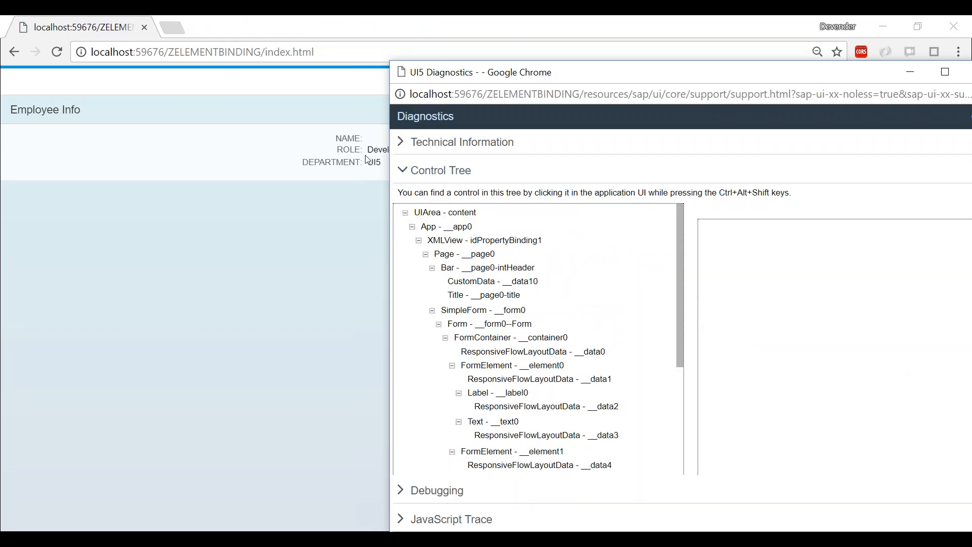
{"action": "left_click", "coordinate": [496, 210]}
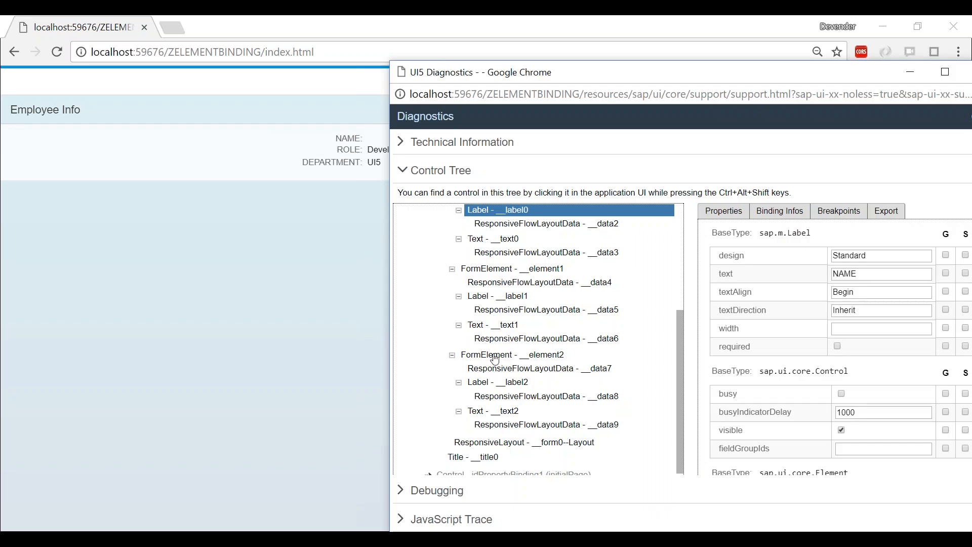
{"action": "mouse_move", "coordinate": [491, 246]}
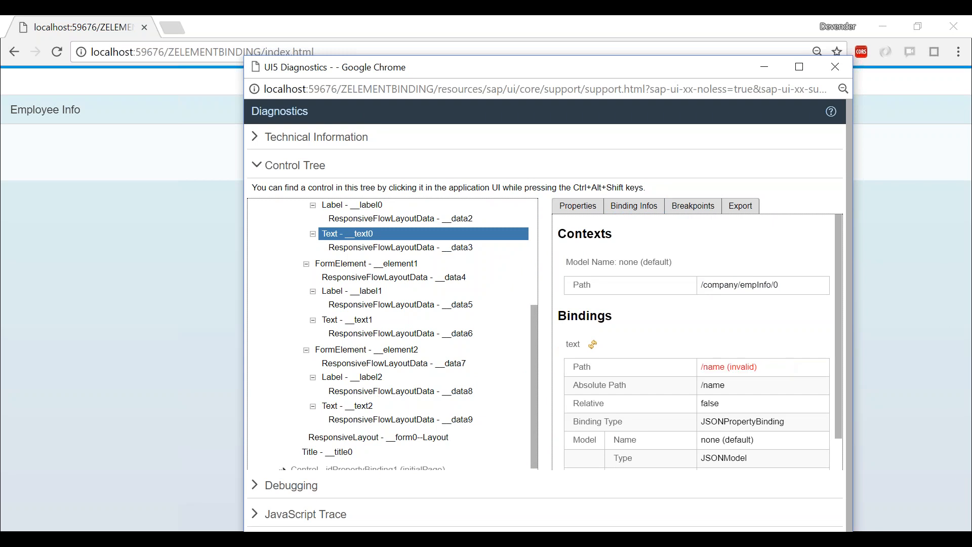
{"action": "mouse_move", "coordinate": [728, 389]}
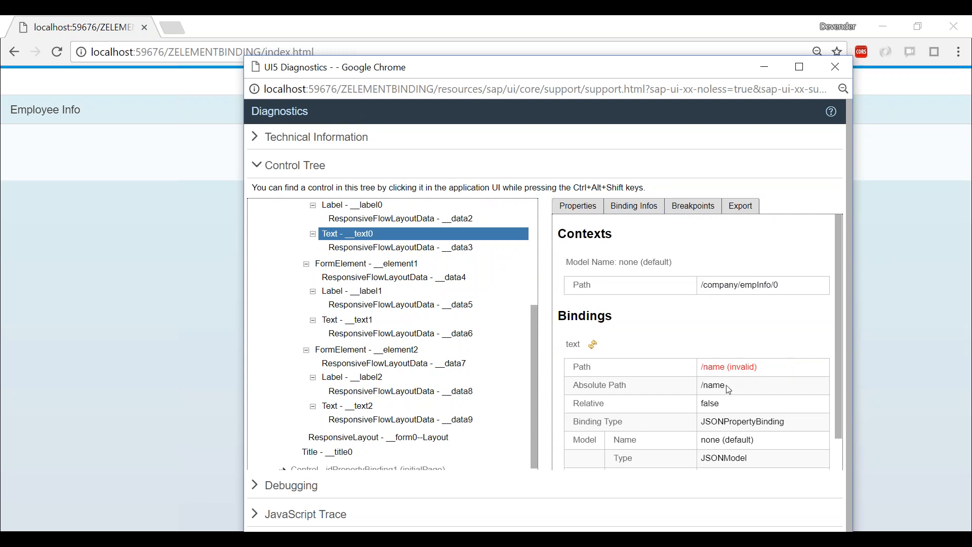
{"action": "double_click", "coordinate": [597, 385]}
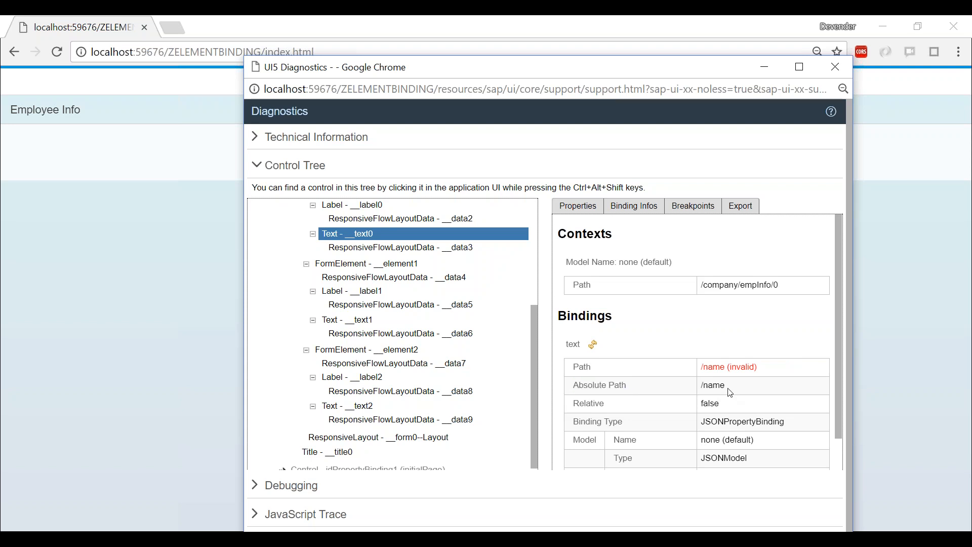
{"action": "double_click", "coordinate": [712, 385]}
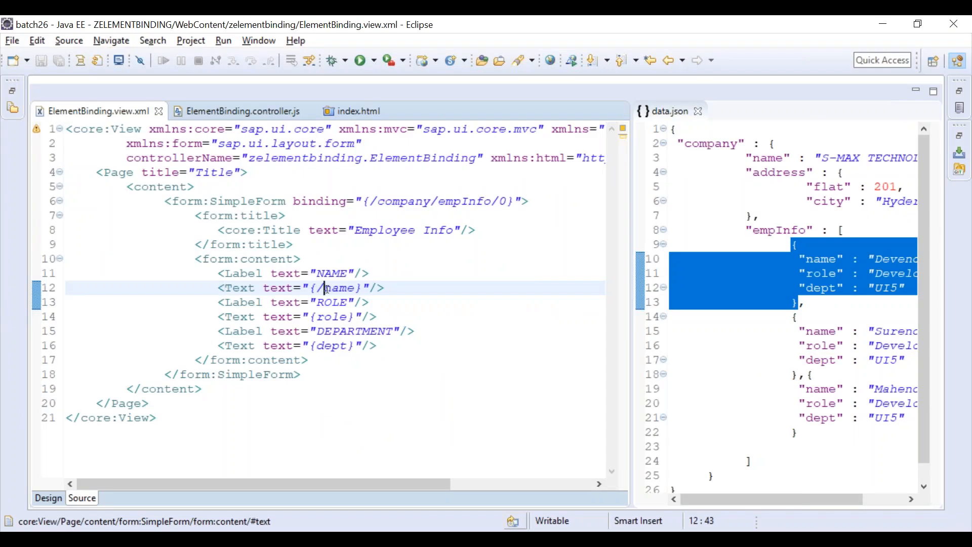
{"action": "key", "text": "BackSpace"}
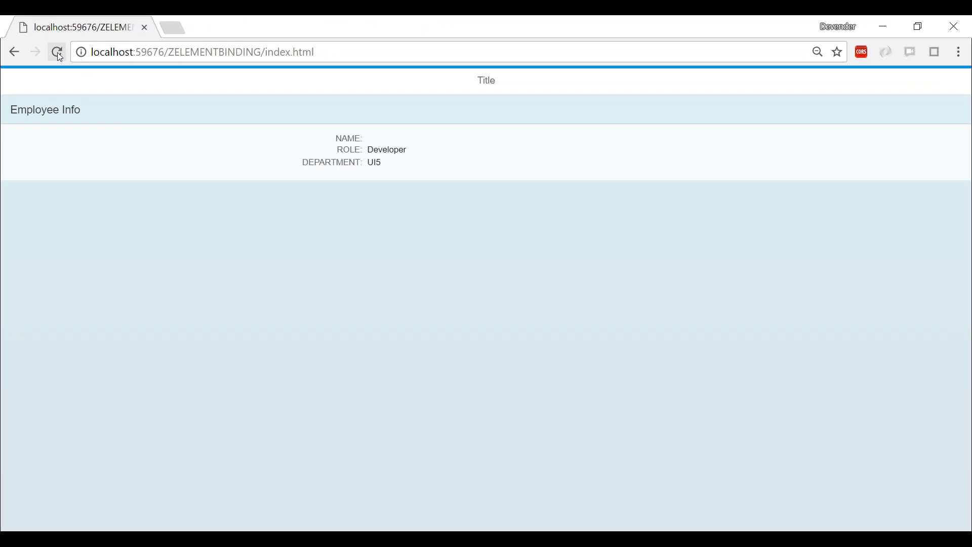
Reload and confirm __text0 resolves to /company/empInfo/0/name with Relative true, then return to Eclipse.
{"action": "left_click", "coordinate": [57, 52]}
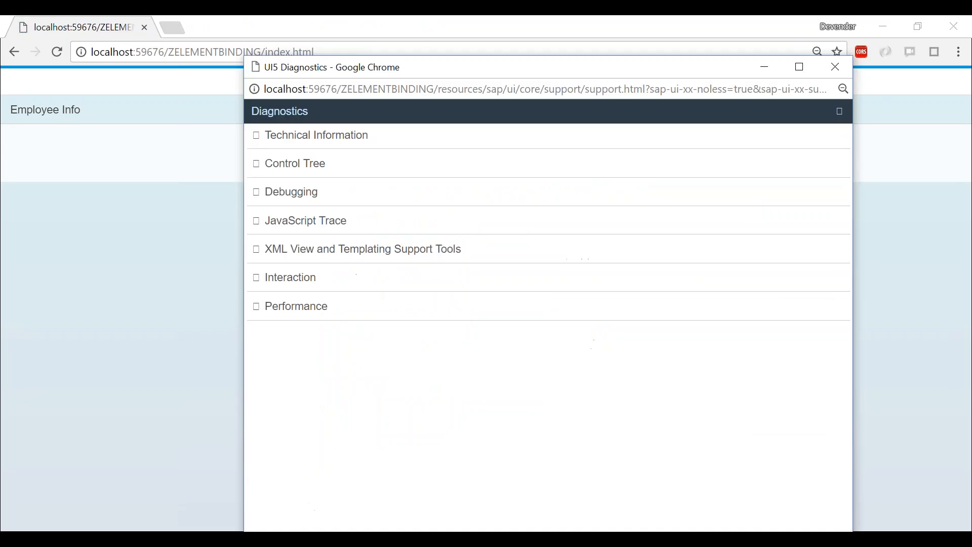
{"action": "left_click", "coordinate": [295, 163]}
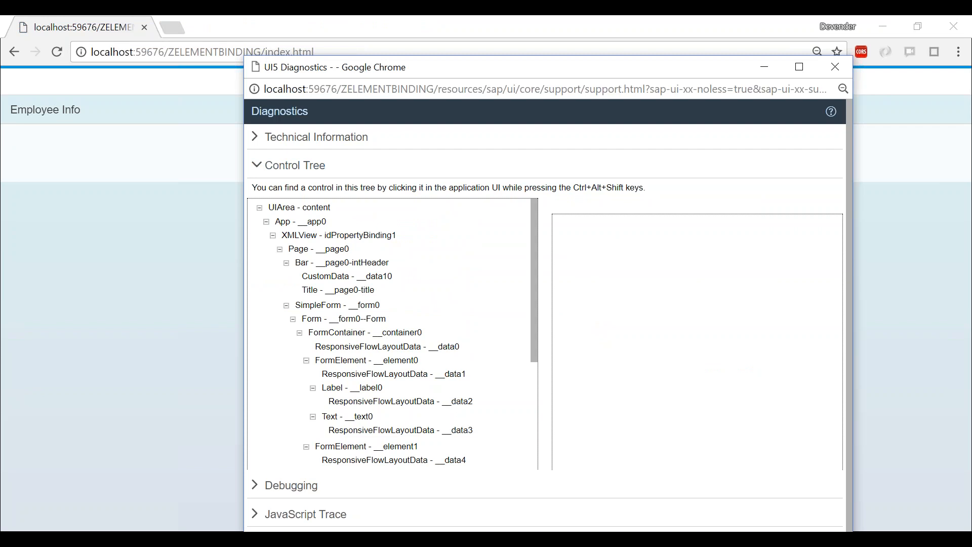
{"action": "mouse_move", "coordinate": [348, 419]}
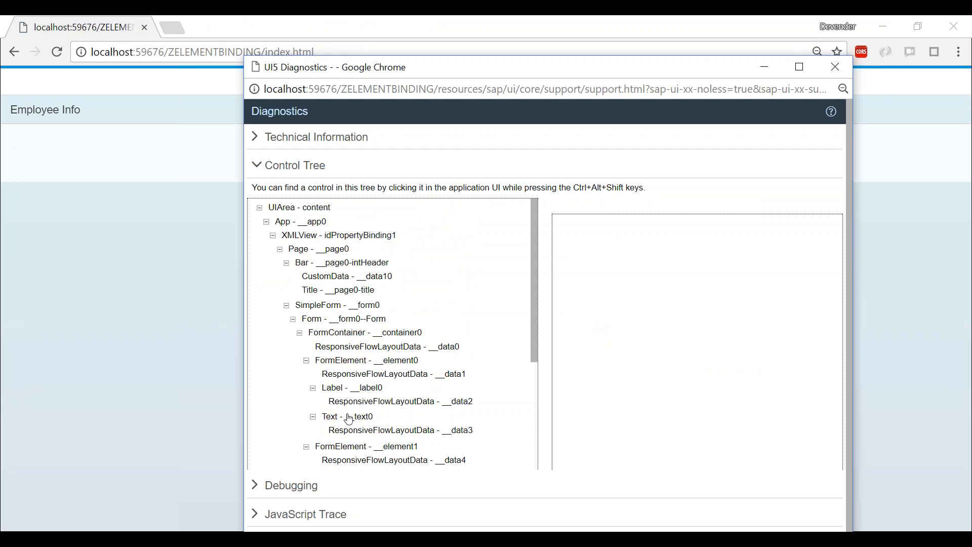
{"action": "left_click", "coordinate": [347, 416]}
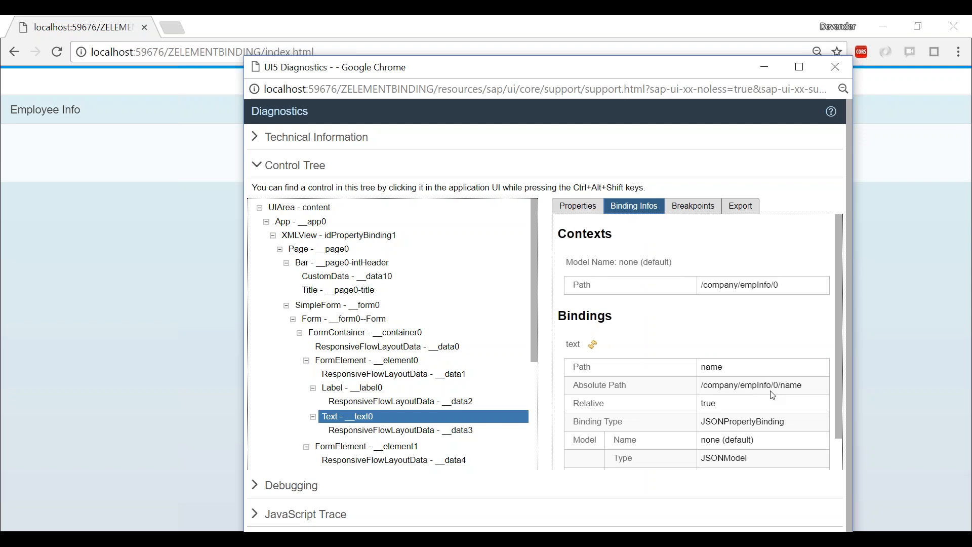
{"action": "double_click", "coordinate": [750, 385]}
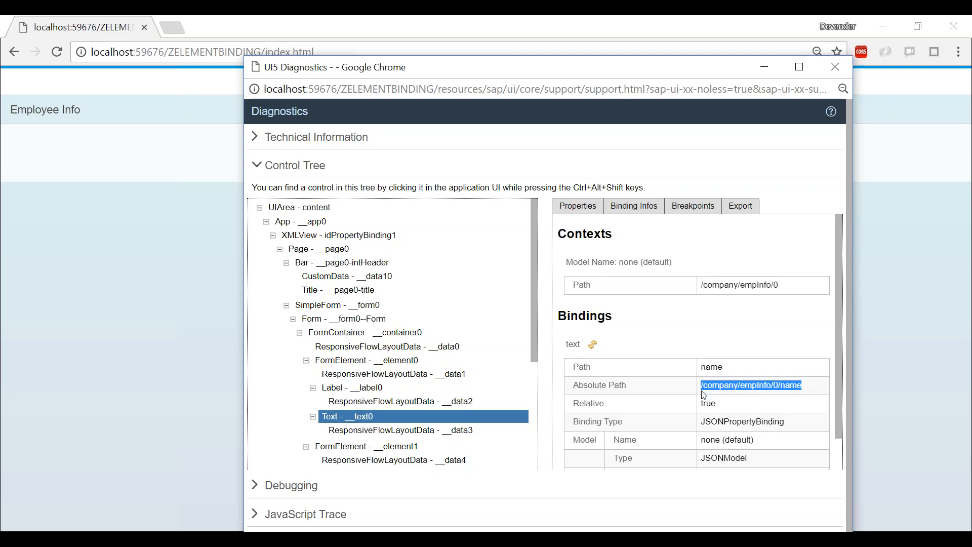
{"action": "left_click", "coordinate": [834, 66]}
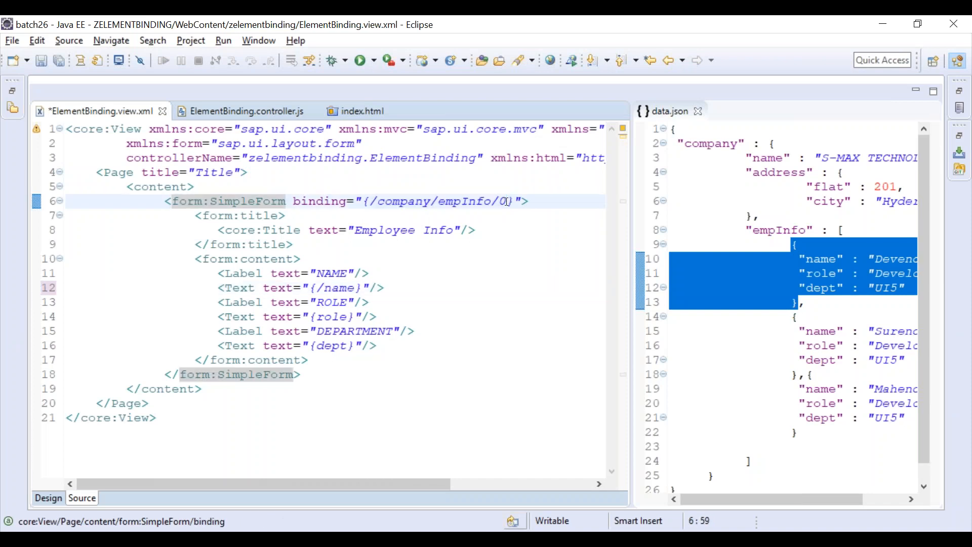
Change the element-binding text to the relative {name} path, save, and select the ComboBox items binding to /company/empInfo.
{"action": "double_click", "coordinate": [437, 200]}
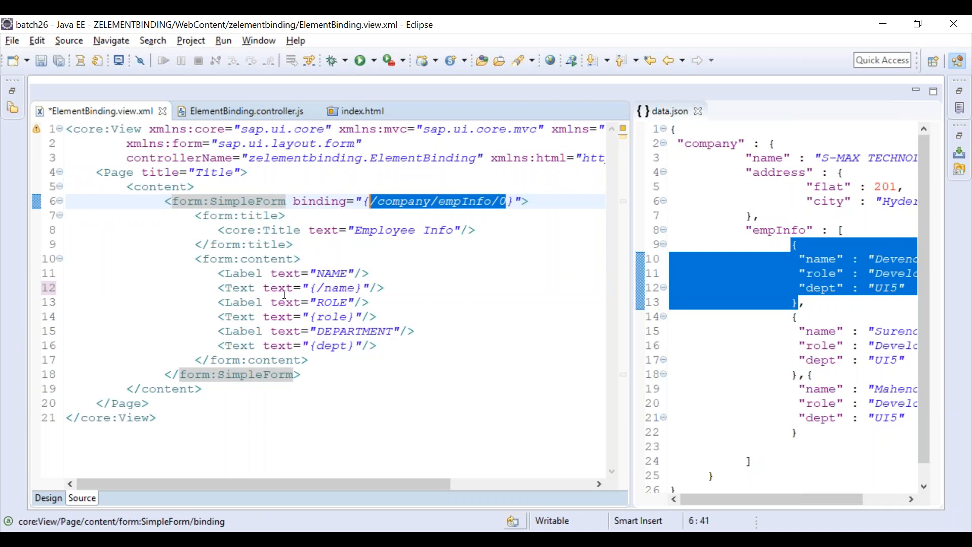
{"action": "left_click", "coordinate": [322, 288]}
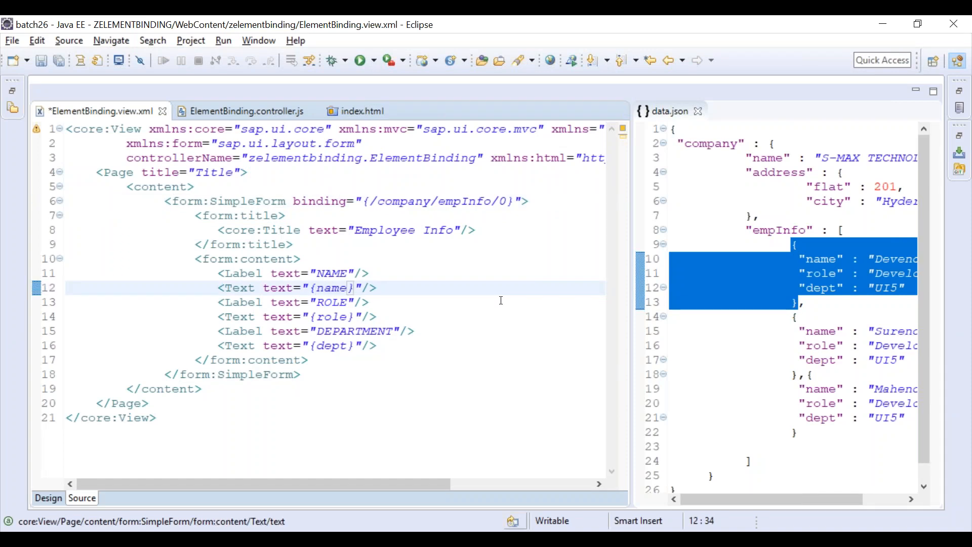
{"action": "key", "text": "ctrl+s"}
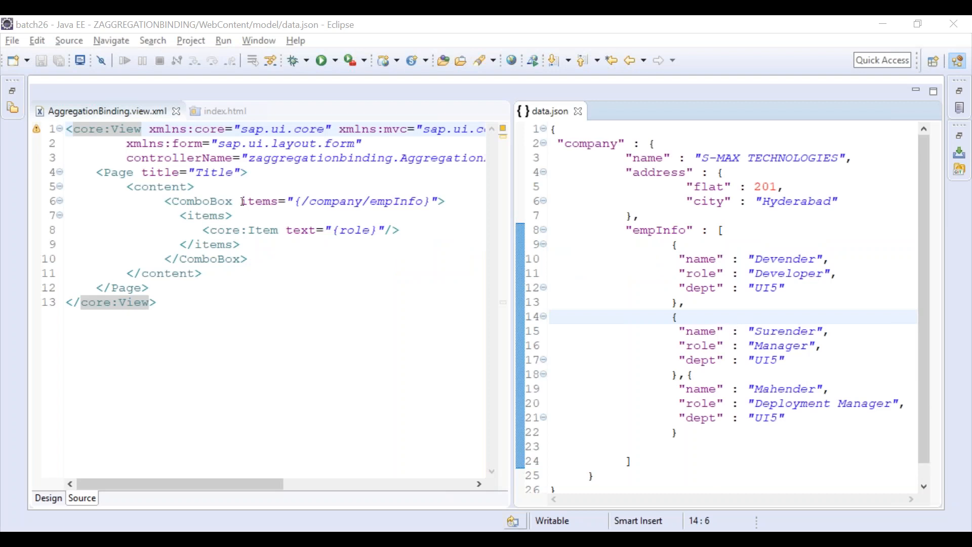
{"action": "double_click", "coordinate": [259, 200]}
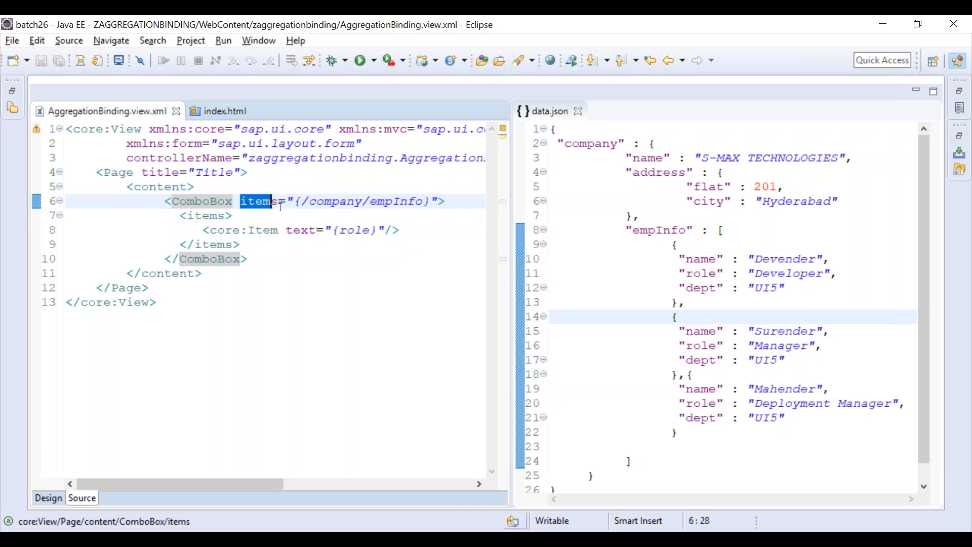
{"action": "mouse_move", "coordinate": [316, 246]}
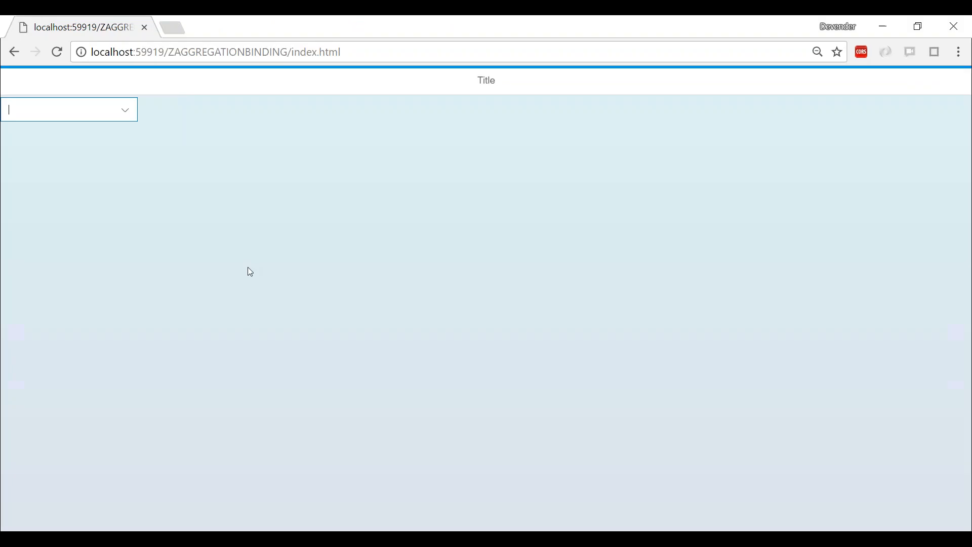
{"action": "mouse_move", "coordinate": [283, 189]}
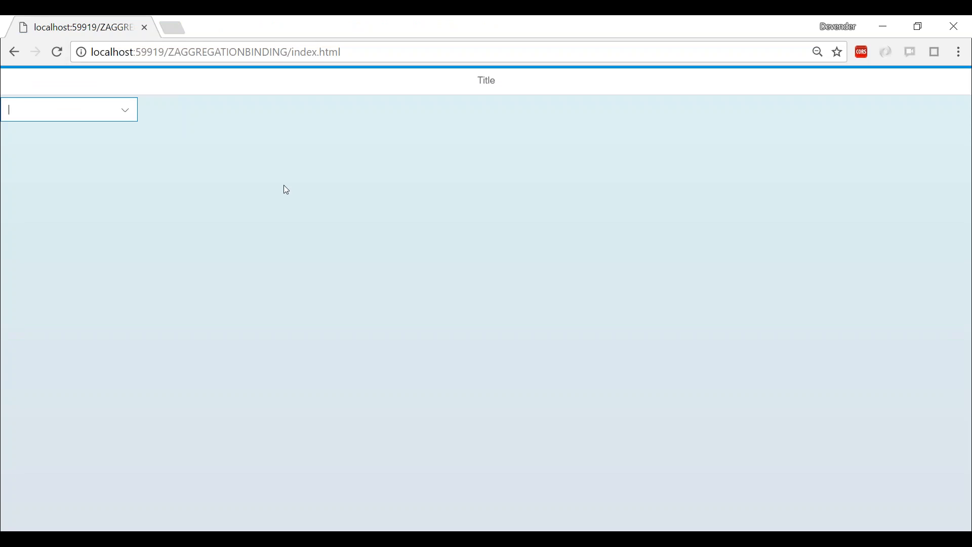
Expand the combo box to reveal its three blank entries, then close the list.
{"action": "left_click", "coordinate": [125, 109]}
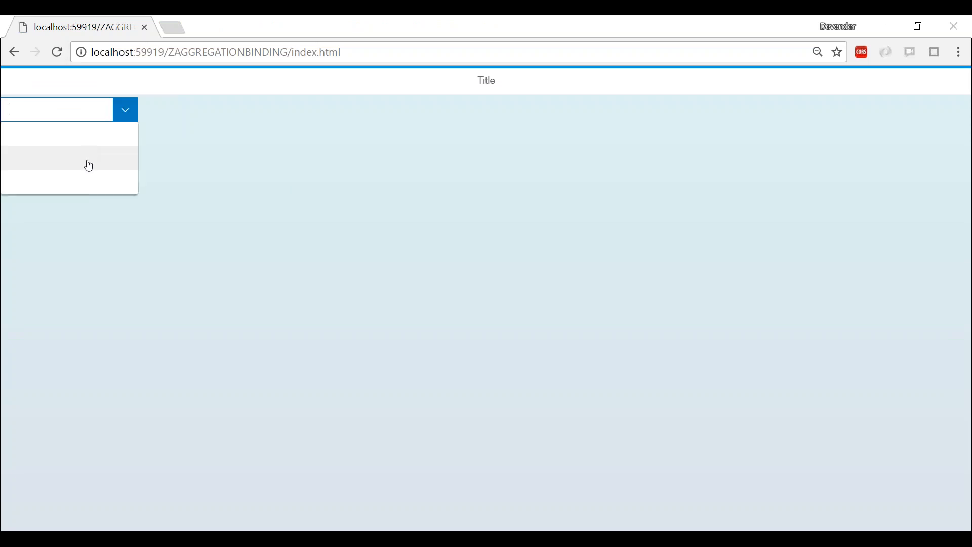
{"action": "mouse_move", "coordinate": [95, 161]}
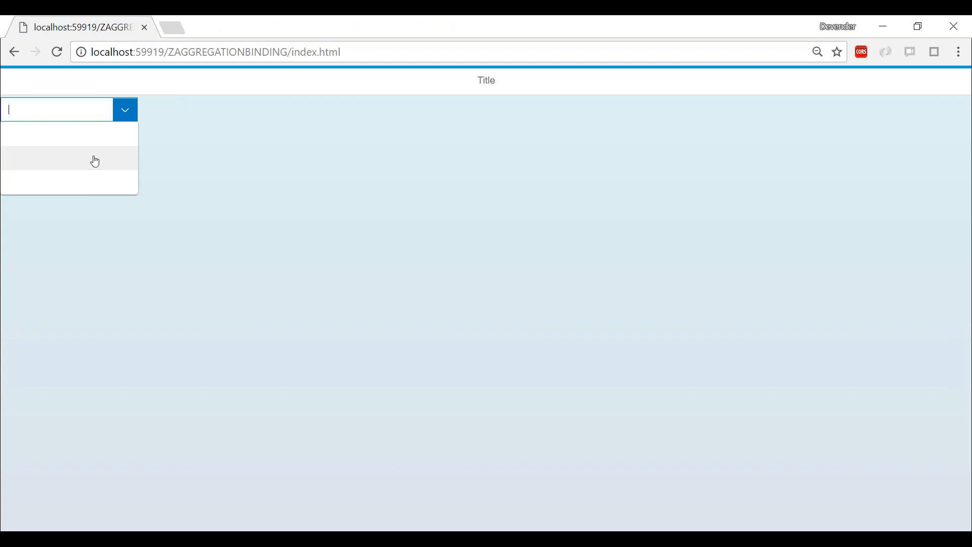
{"action": "mouse_move", "coordinate": [245, 195]}
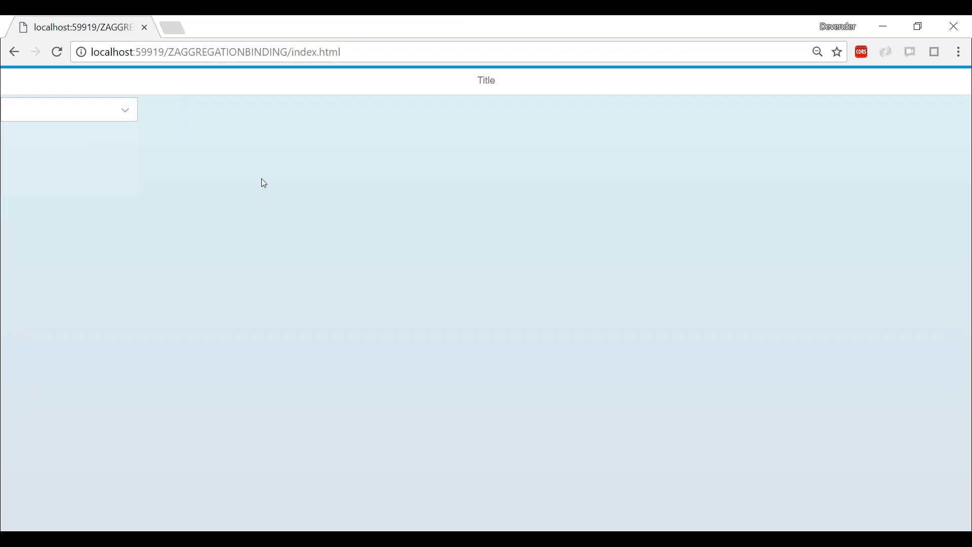
{"action": "left_click", "coordinate": [61, 109]}
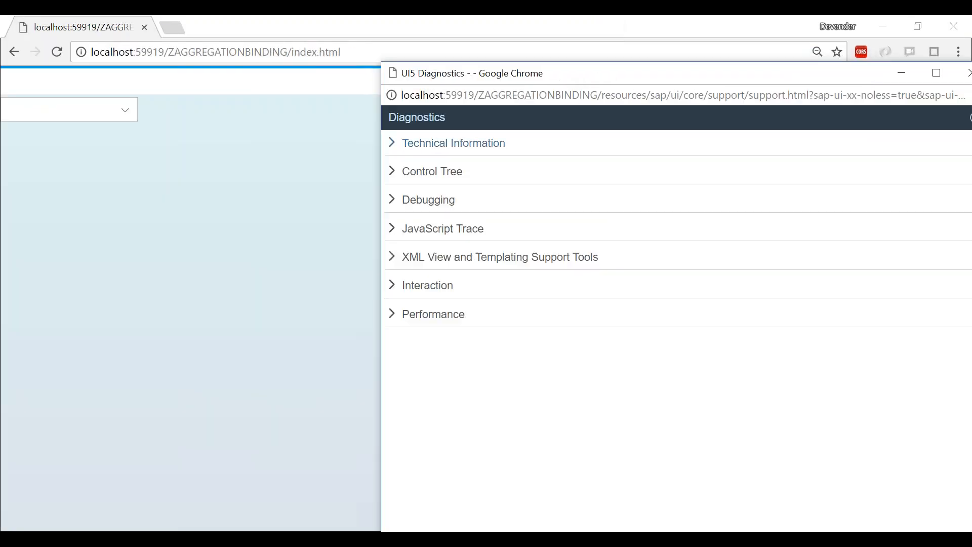
Expand the Control Tree and locate the combo box control within it.
{"action": "left_click", "coordinate": [432, 171]}
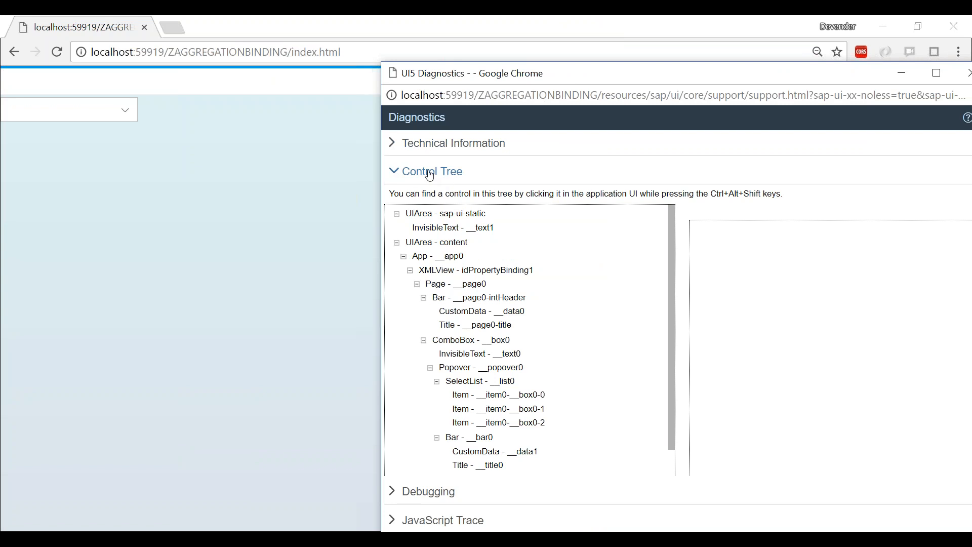
{"action": "left_click", "coordinate": [62, 109]}
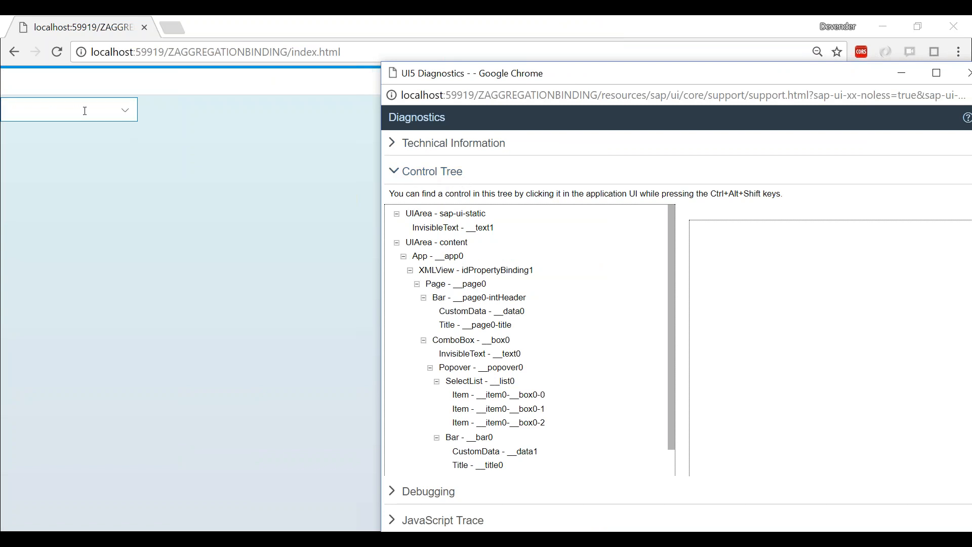
{"action": "mouse_move", "coordinate": [35, 107]}
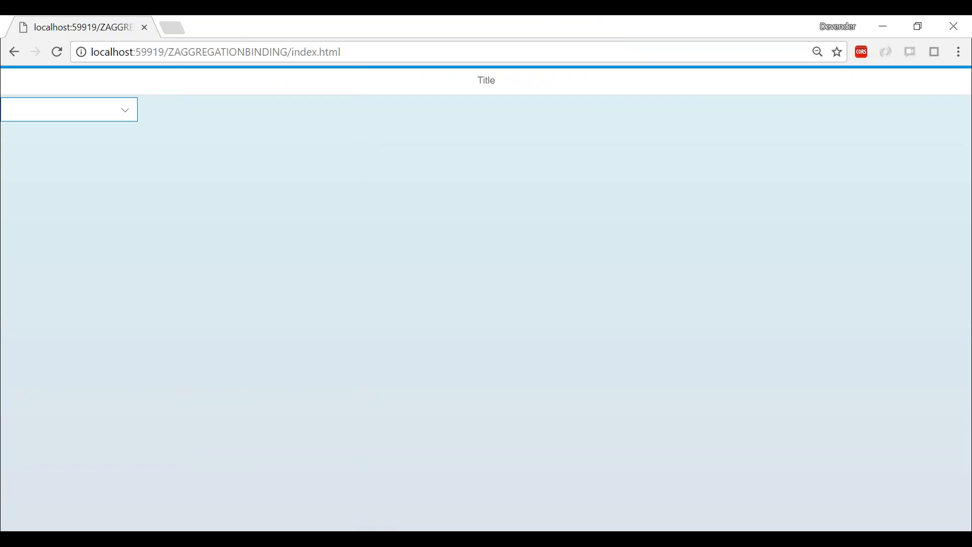
{"action": "left_click", "coordinate": [67, 109]}
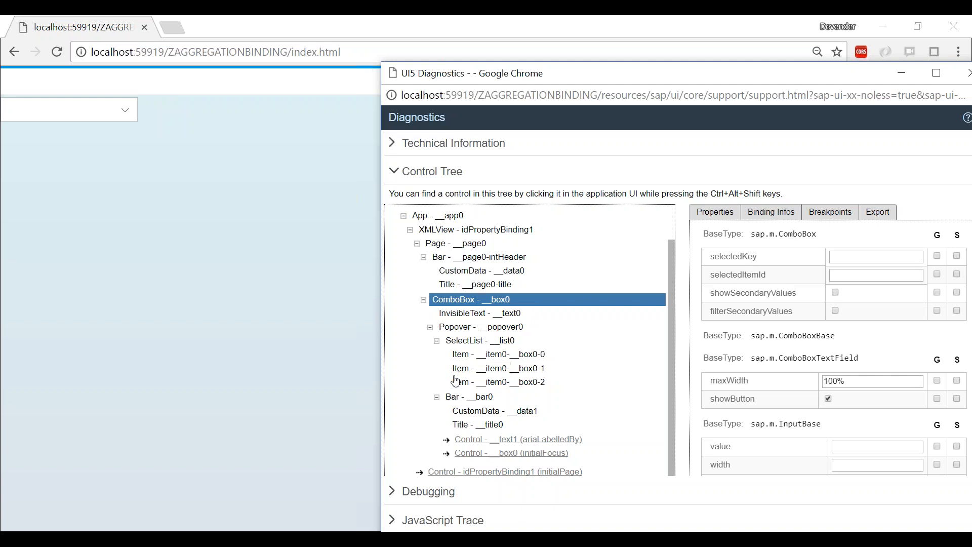
{"action": "mouse_move", "coordinate": [484, 359]}
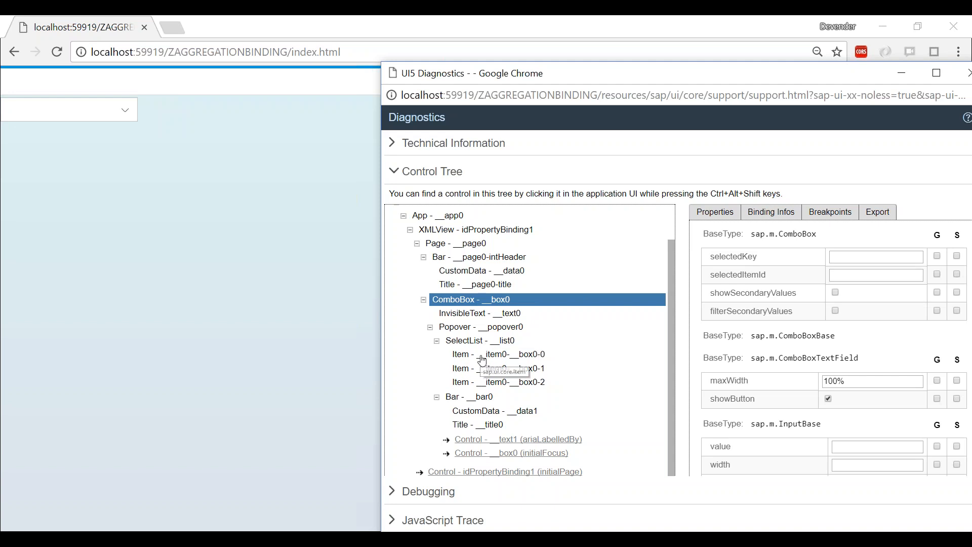
Inspect the first combo box item's Binding Infos, where the text path /role is flagged invalid.
{"action": "left_click", "coordinate": [498, 355]}
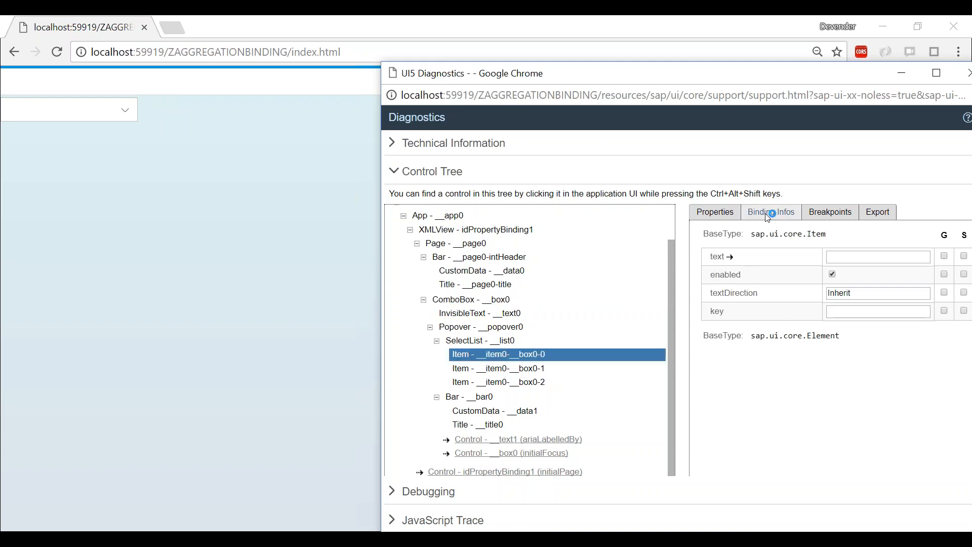
{"action": "left_click", "coordinate": [770, 212]}
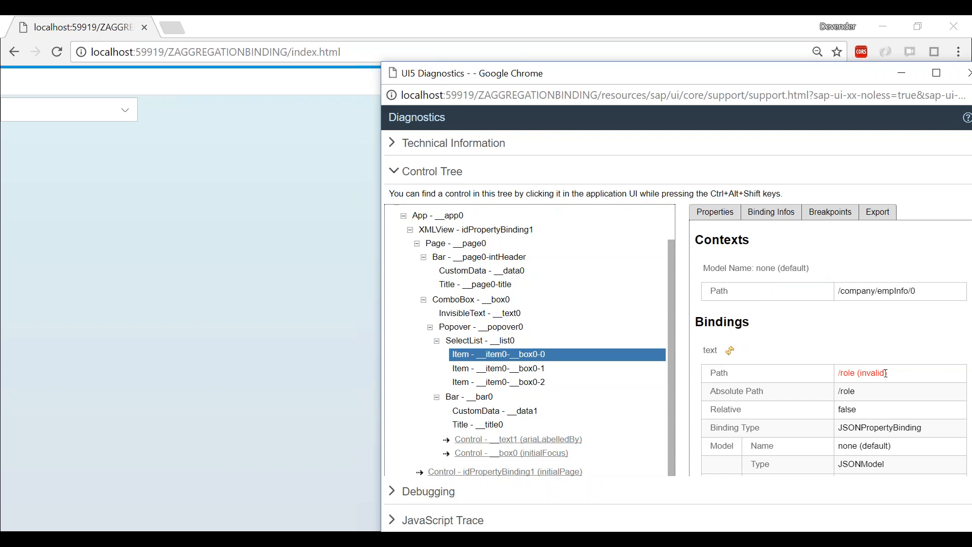
{"action": "double_click", "coordinate": [861, 372]}
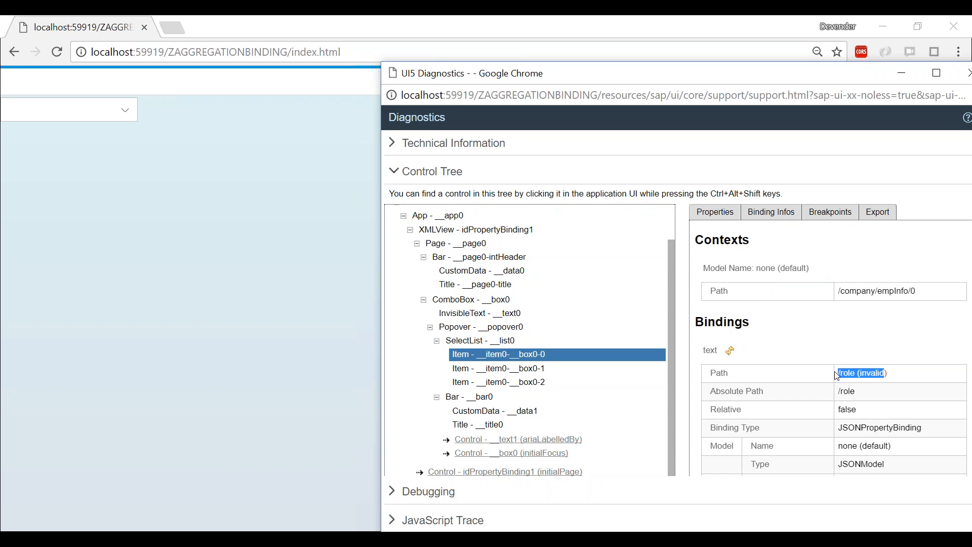
{"action": "mouse_move", "coordinate": [74, 129]}
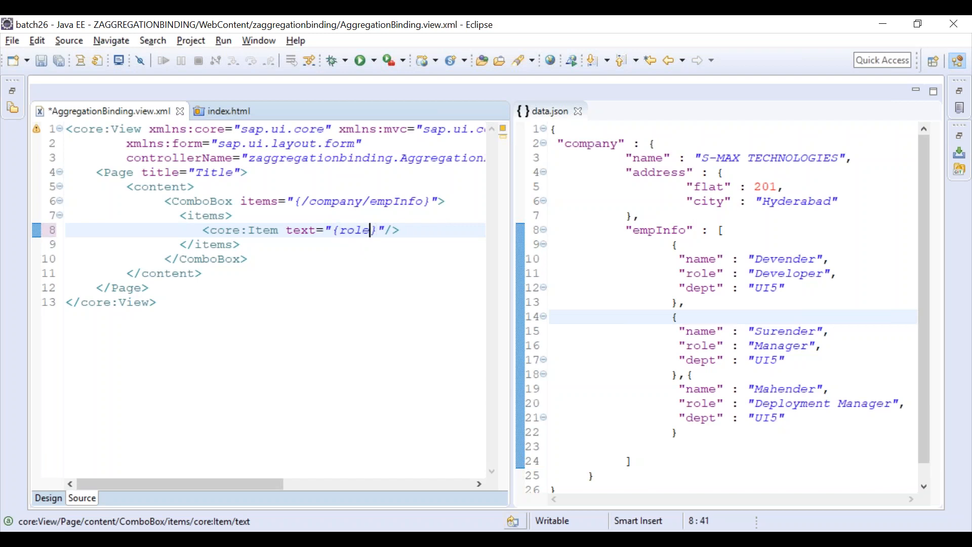
Edit line 8 so the item text binds to the relative {role} path and save the view.
{"action": "type", "text": "/sd"}
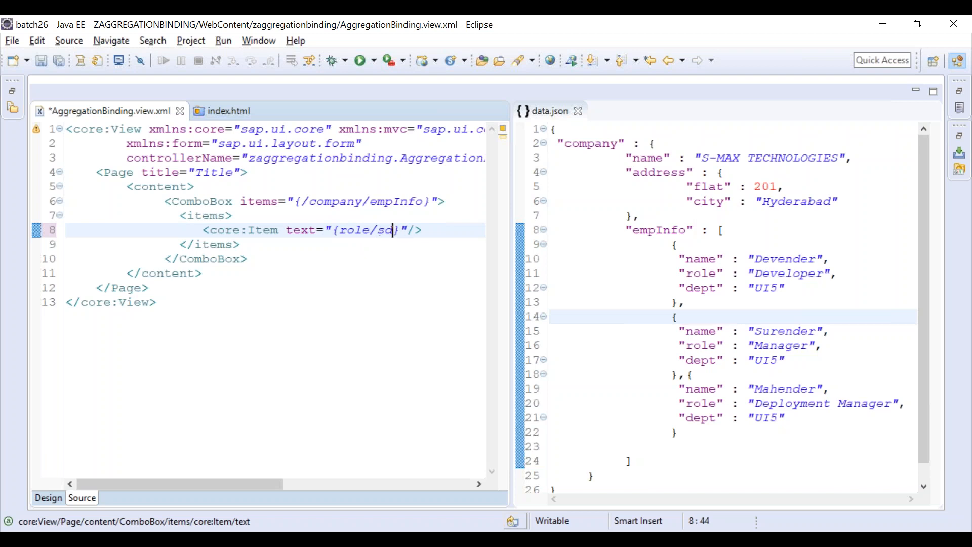
{"action": "key", "text": "BackSpace"}
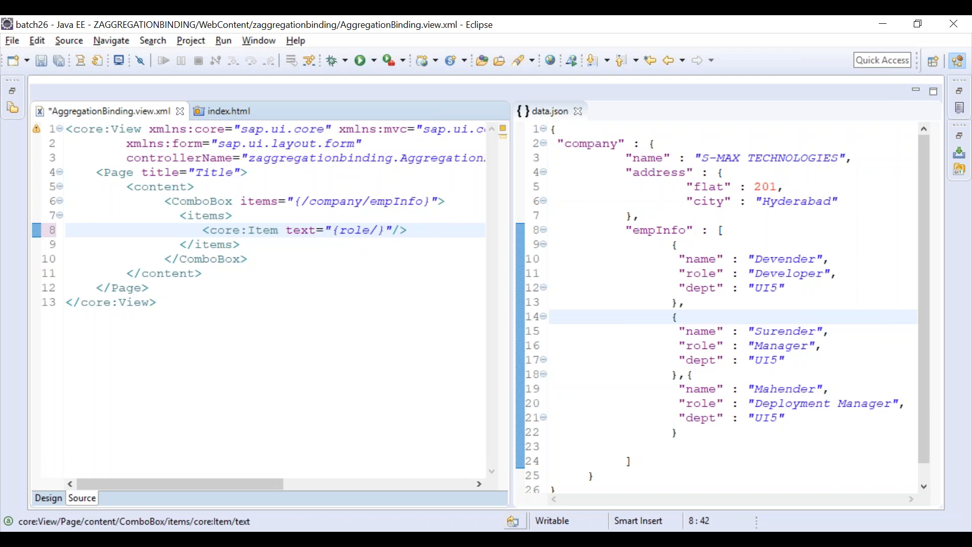
{"action": "type", "text": "asda"}
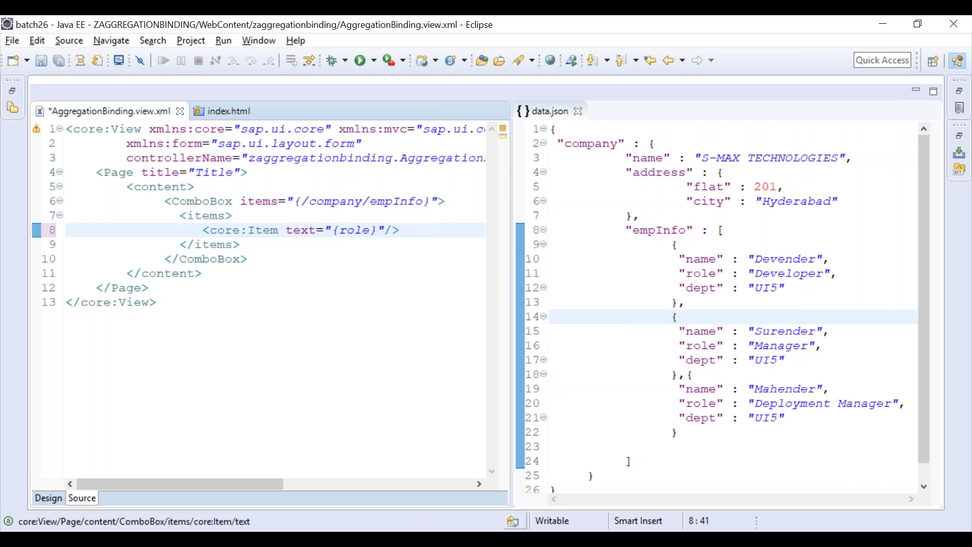
{"action": "key", "text": "ctrl+s"}
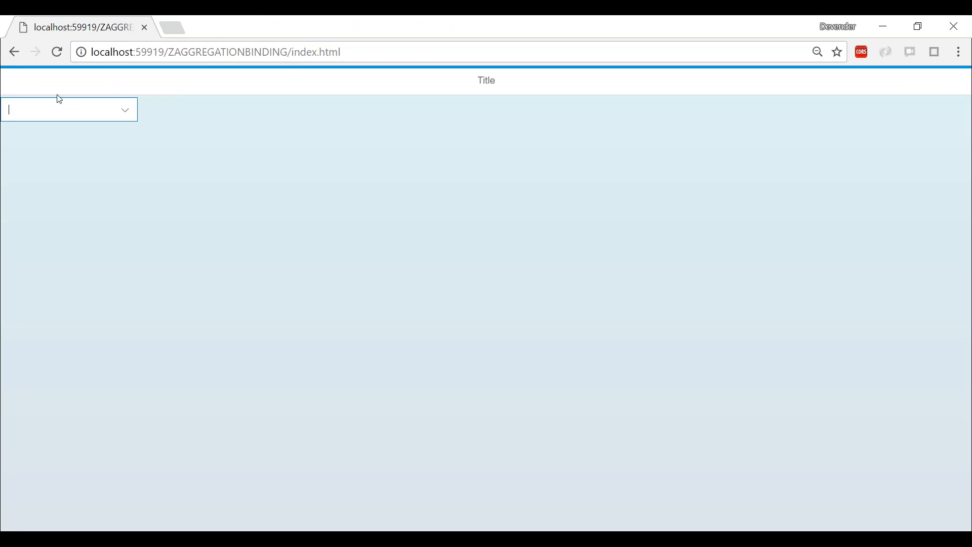
Expand the combo box to show Developer, Manager and Deployment Manager, then collapse the Control Tree.
{"action": "left_click", "coordinate": [125, 110]}
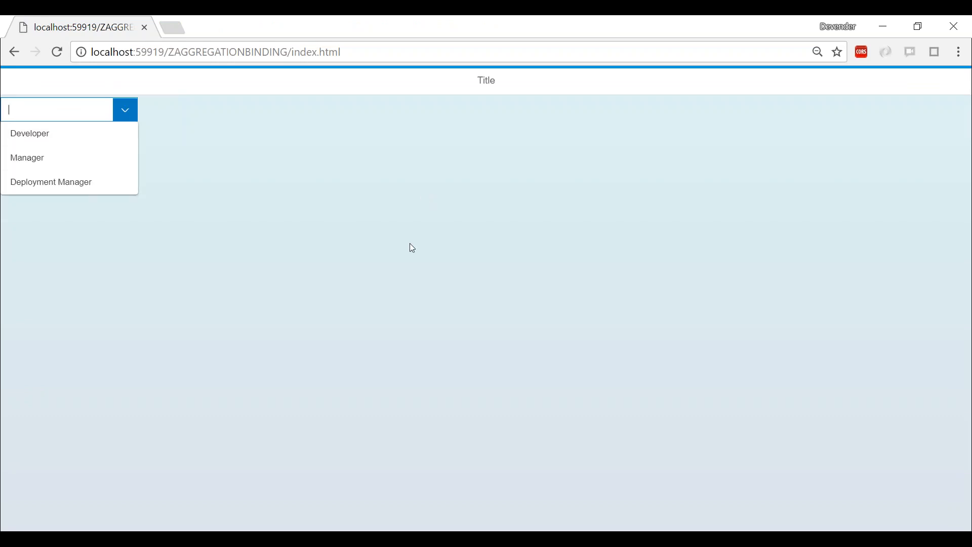
{"action": "mouse_move", "coordinate": [444, 483]}
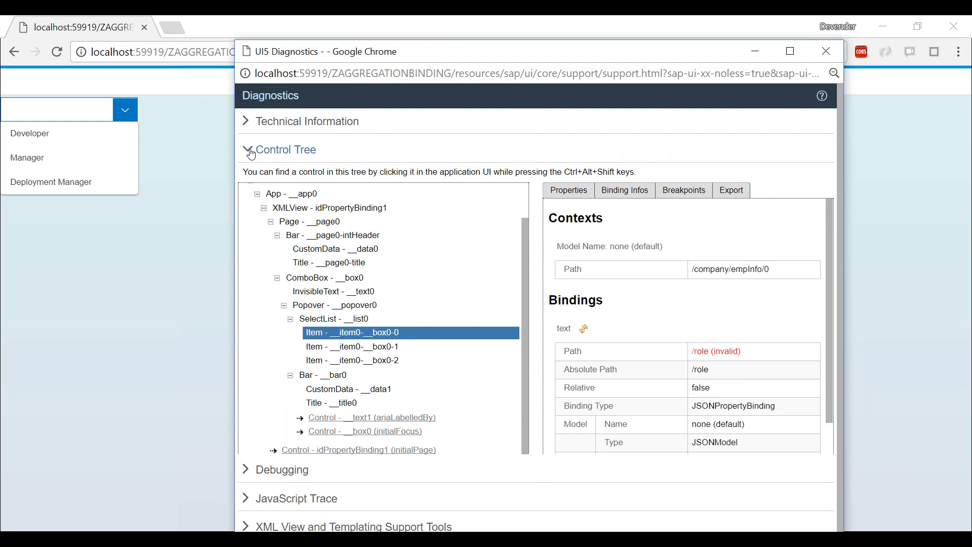
{"action": "left_click", "coordinate": [246, 149]}
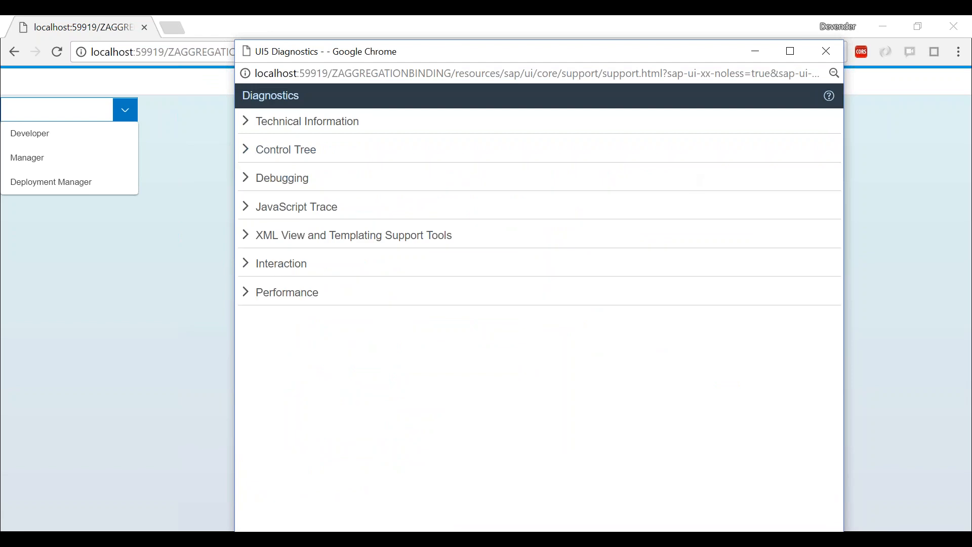